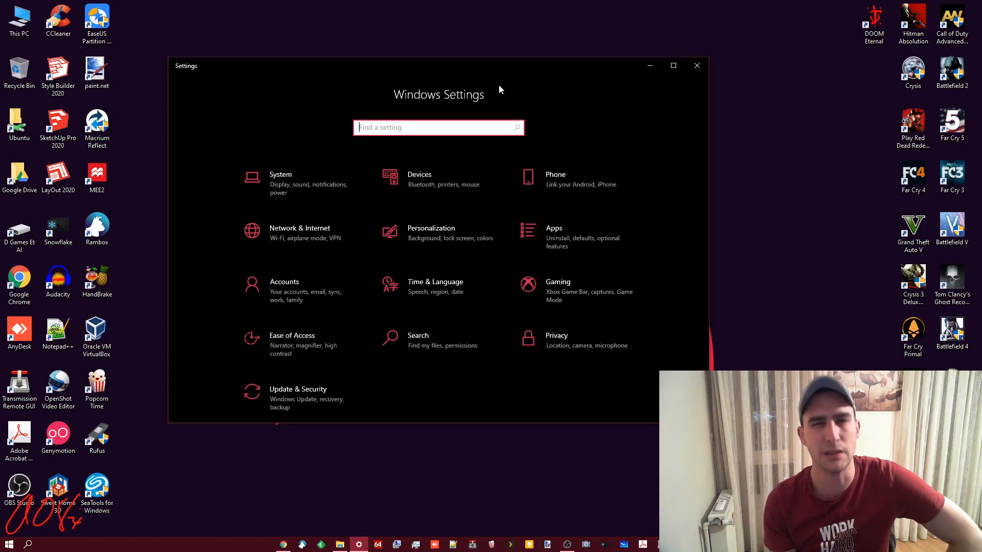
mouse_move(388, 47)
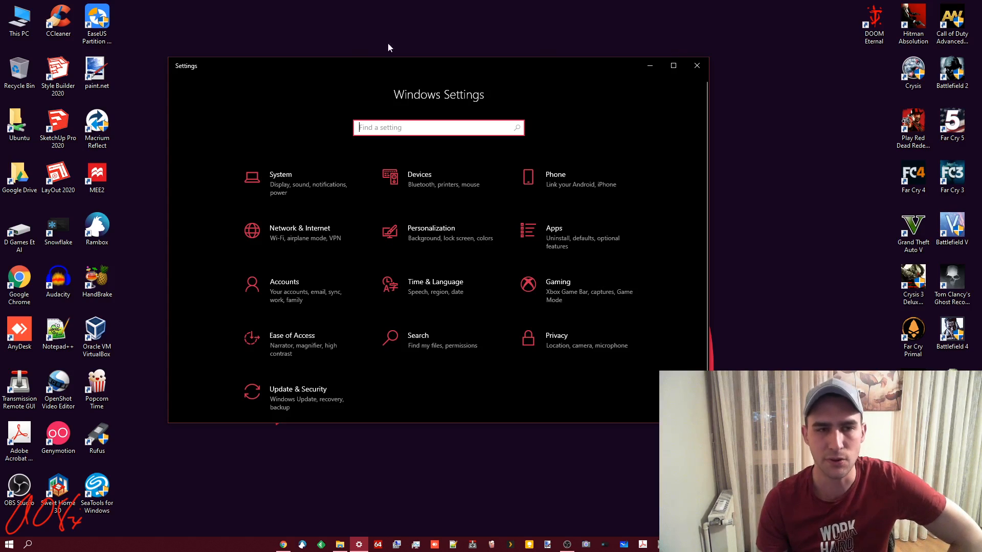
Reopen Settings from Start and go to System > Power & sleep.
click(696, 65)
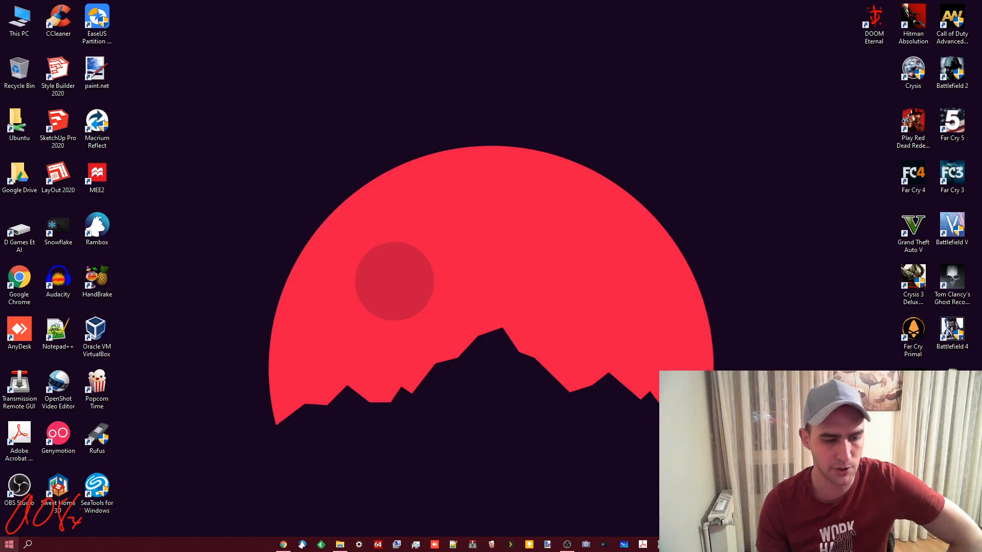
click(9, 544)
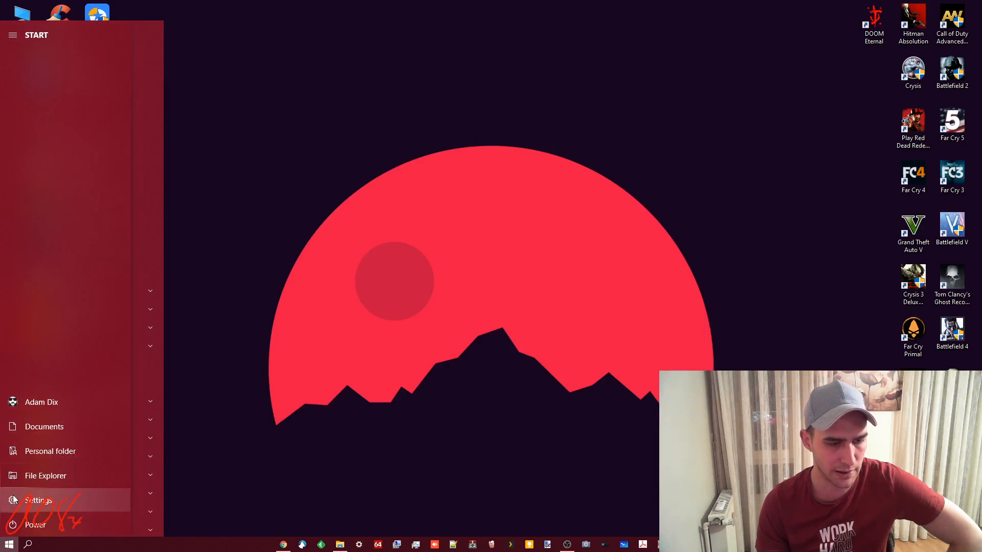
click(37, 499)
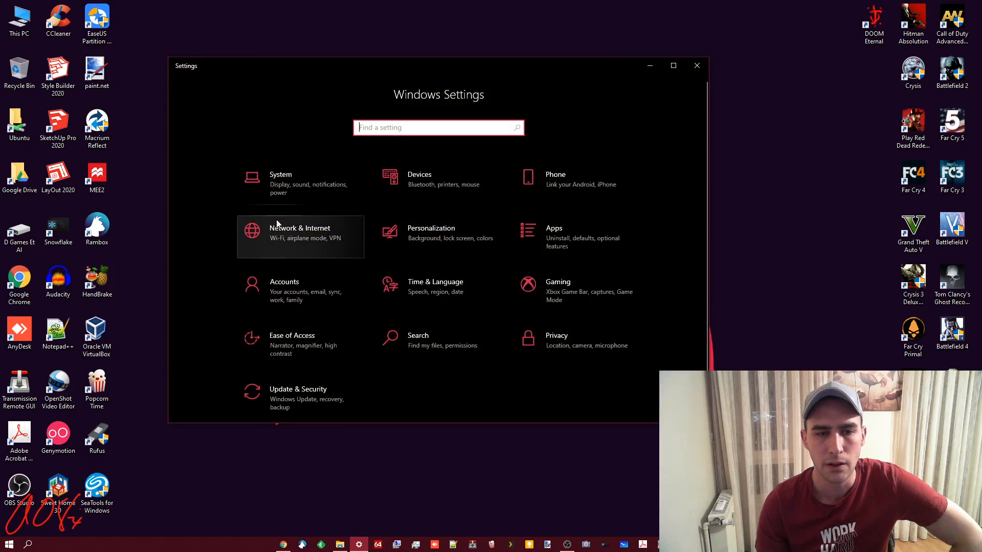
click(281, 182)
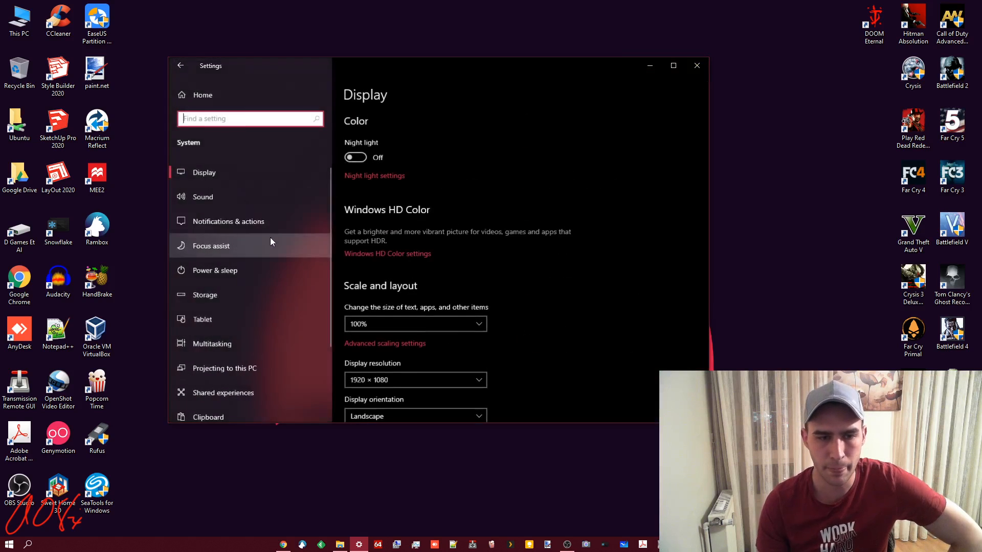
click(215, 270)
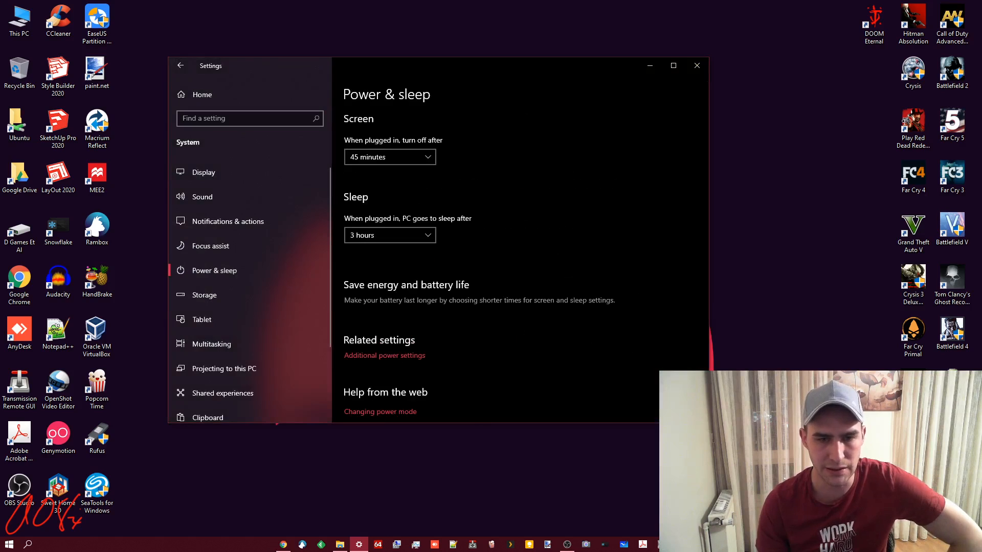
mouse_move(570, 65)
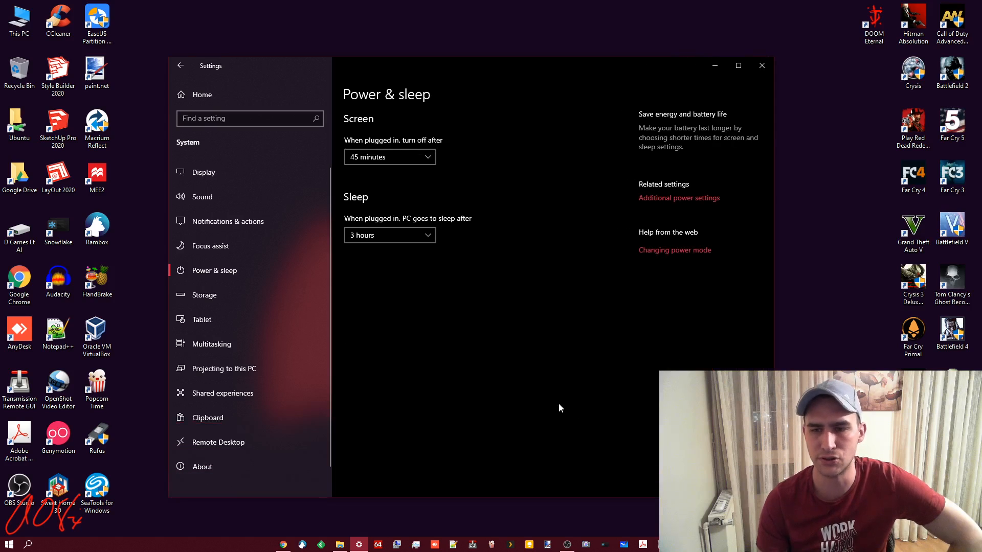
mouse_move(501, 61)
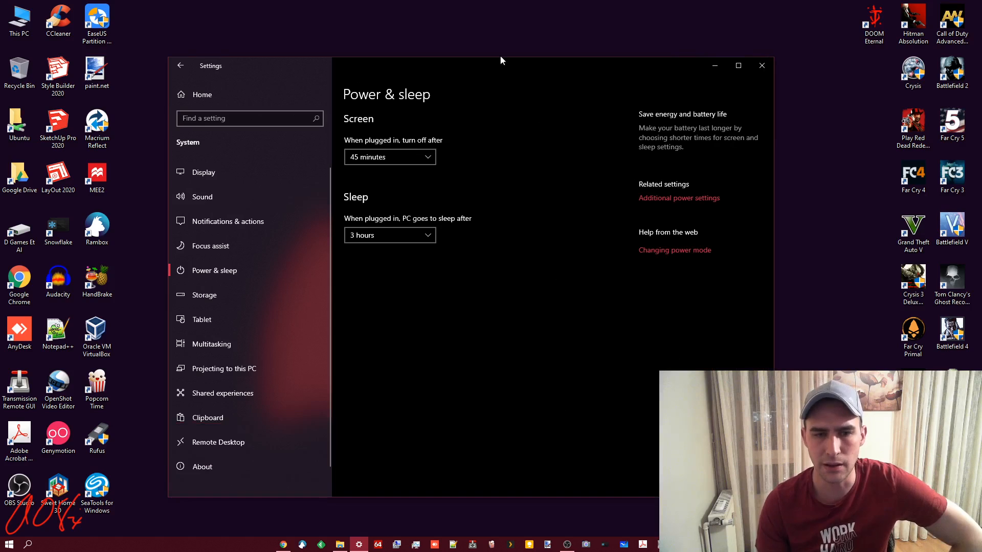
mouse_move(449, 328)
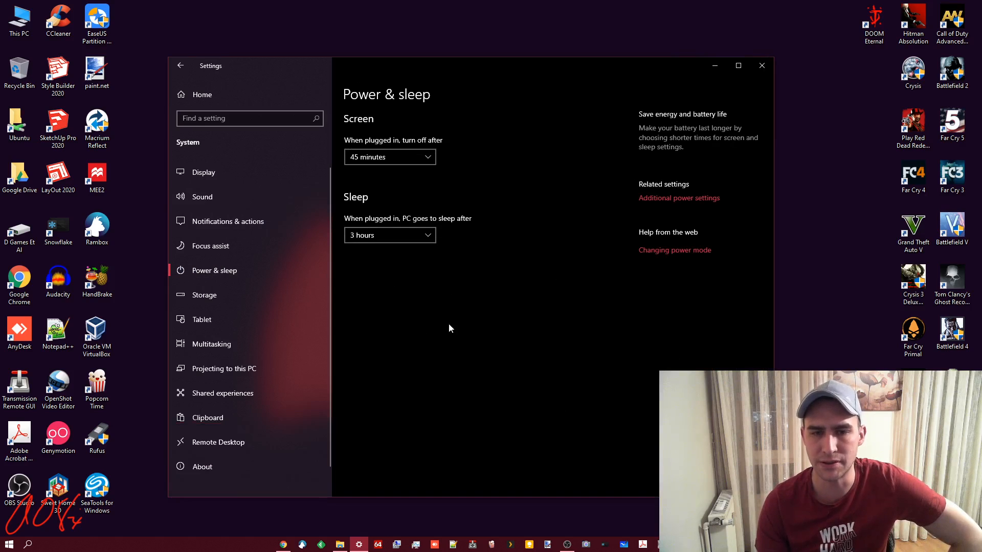
mouse_move(464, 314)
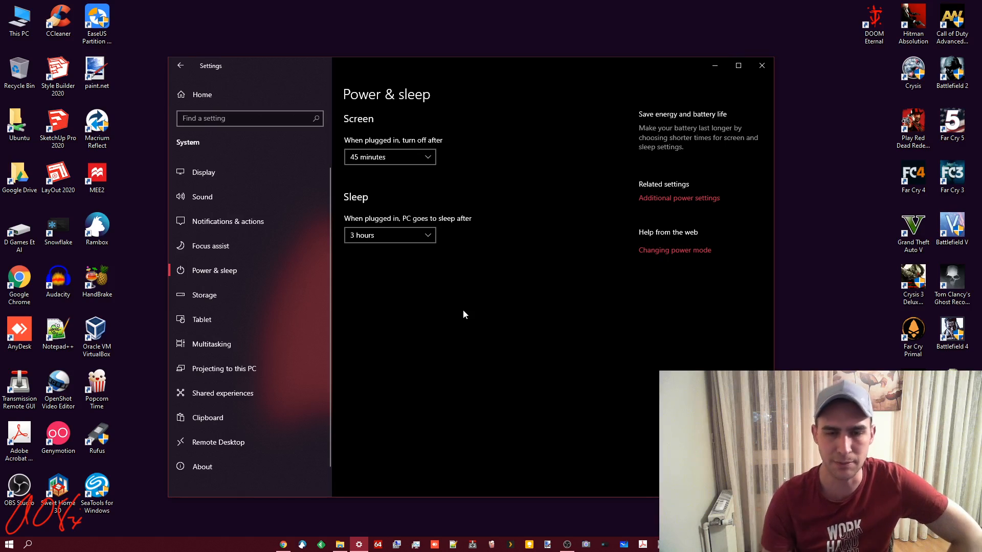
Set plugged-in sleep to 1 hour and screen turn-off to 30 minutes.
click(390, 235)
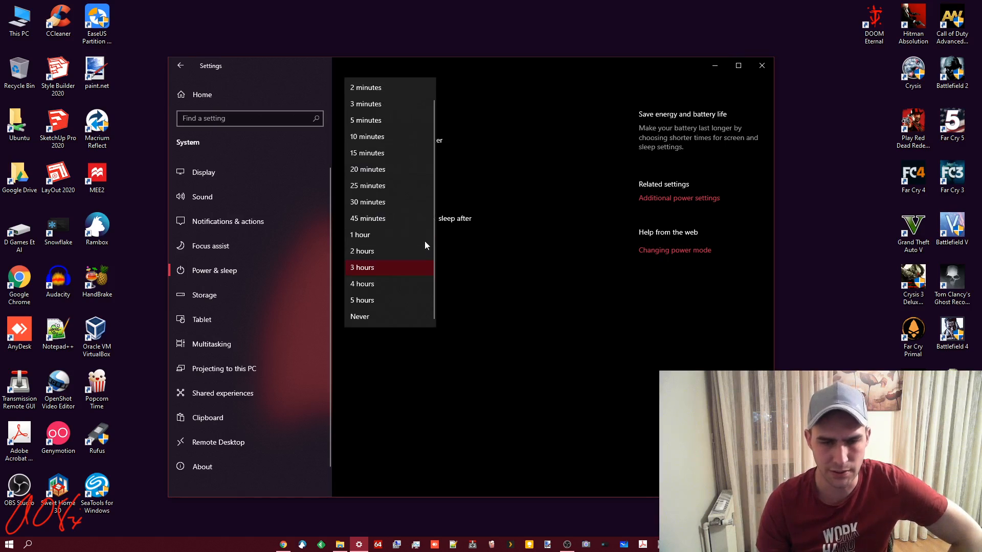
click(360, 234)
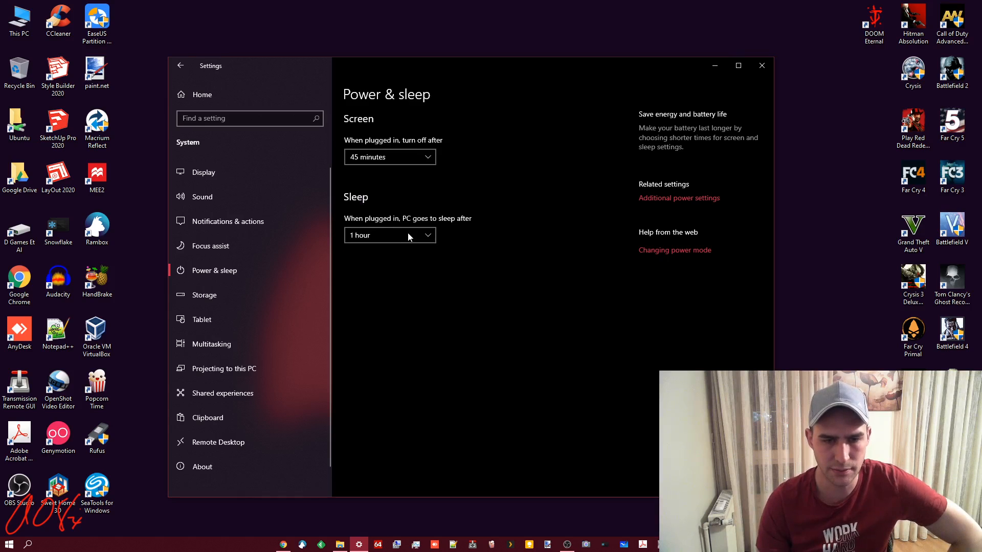
click(390, 157)
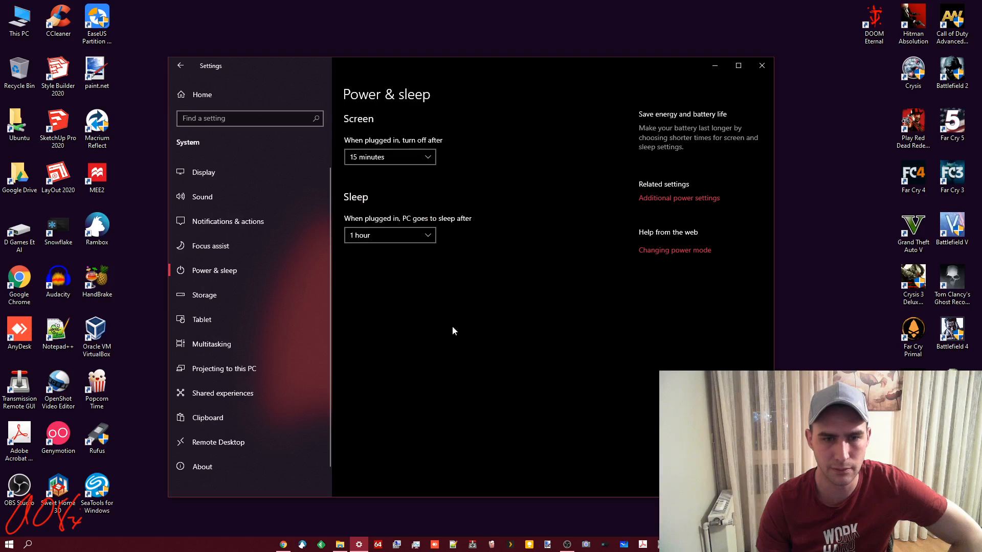
click(390, 157)
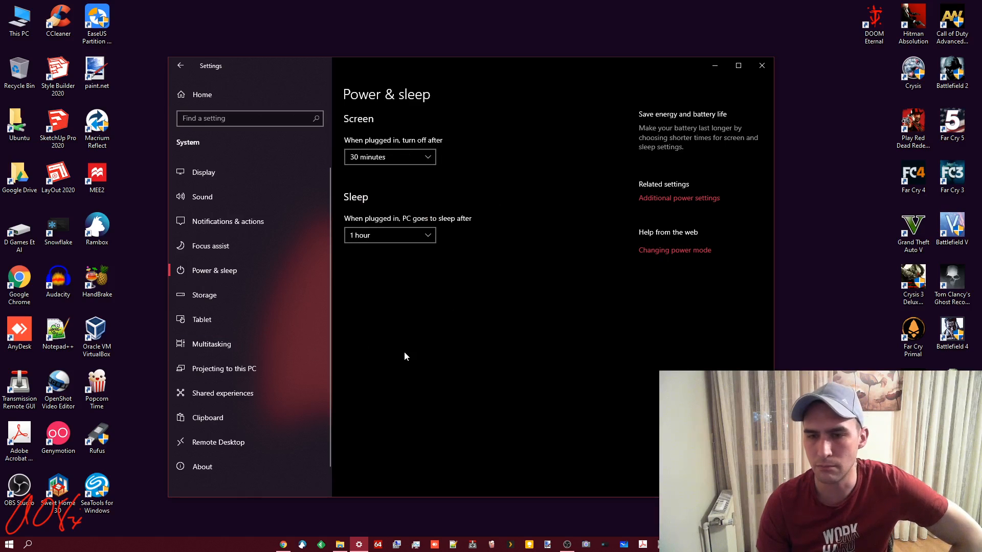
mouse_move(401, 357)
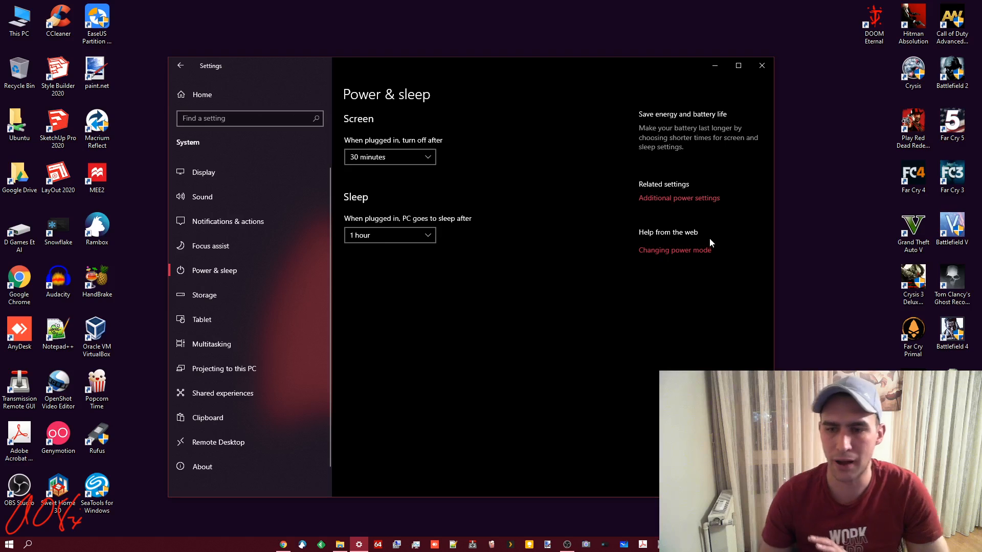
Open Power Options via Additional power settings and bring its plan list to the front.
click(678, 198)
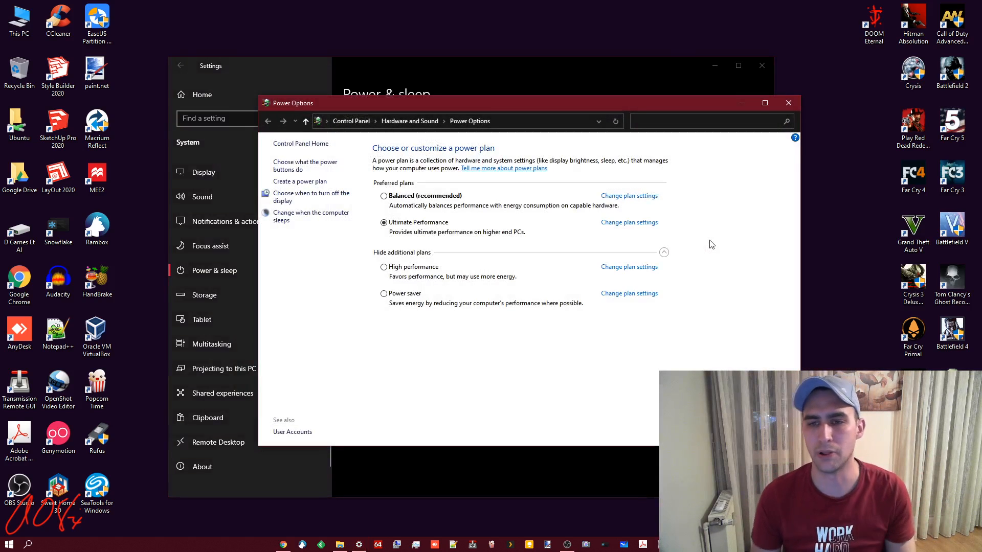
mouse_move(736, 243)
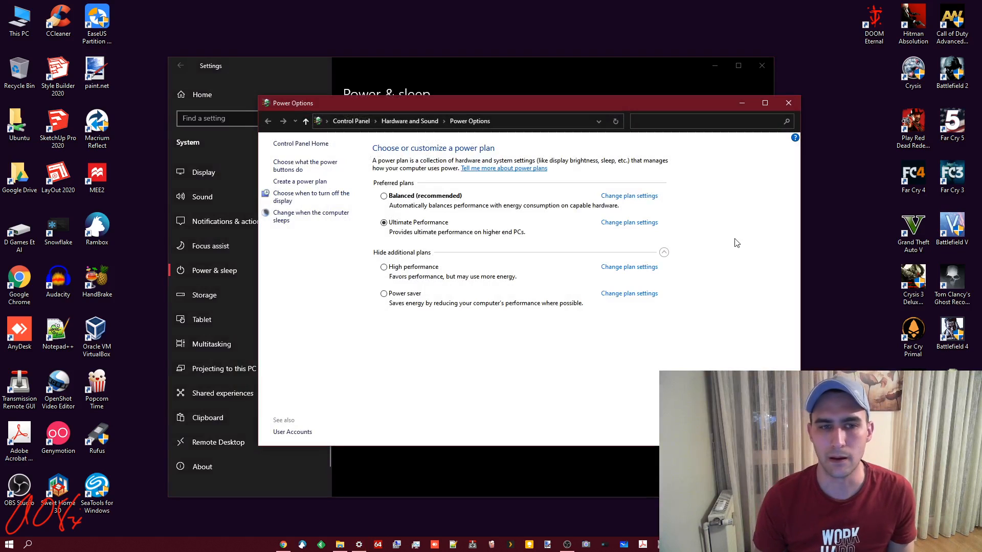
mouse_move(735, 232)
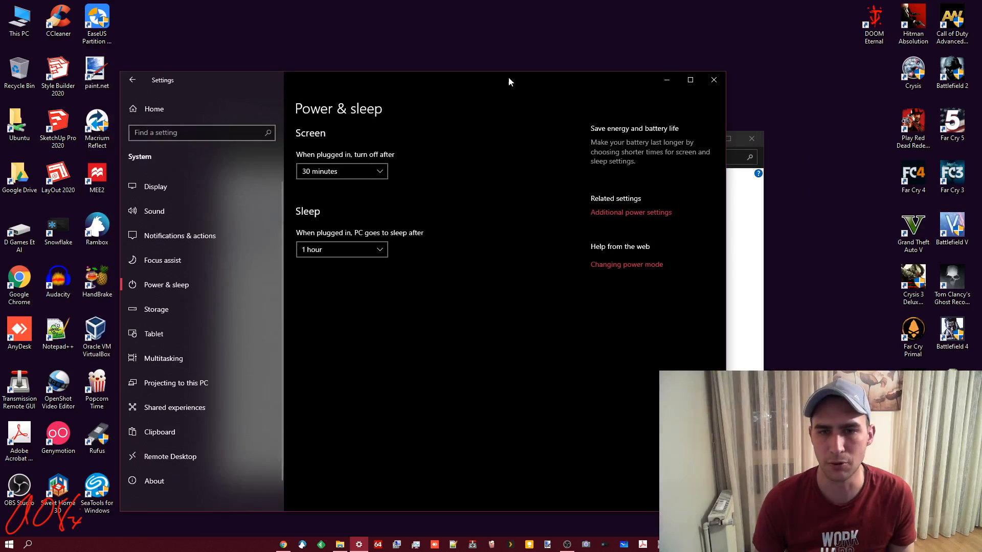
mouse_move(543, 286)
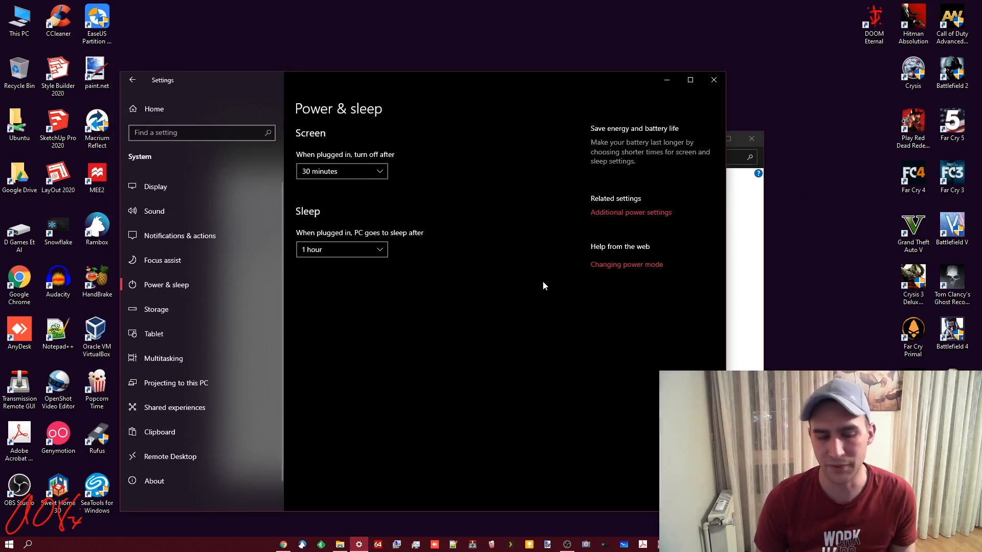
click(630, 212)
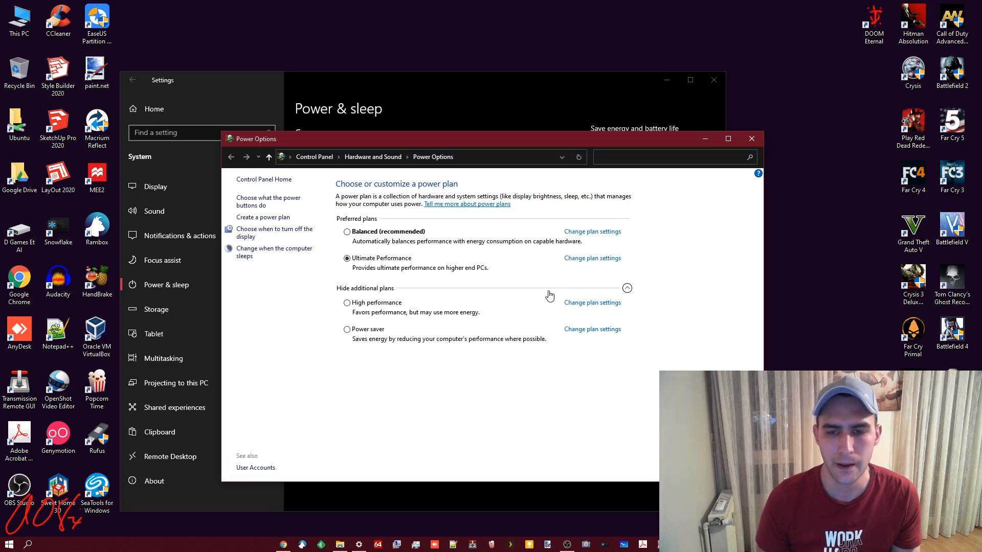
mouse_move(517, 293)
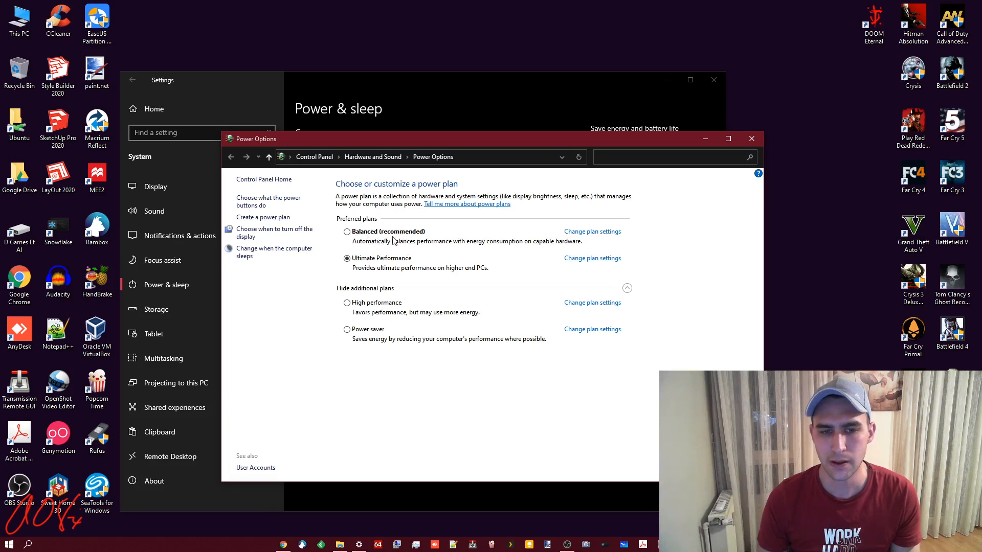
mouse_move(622, 485)
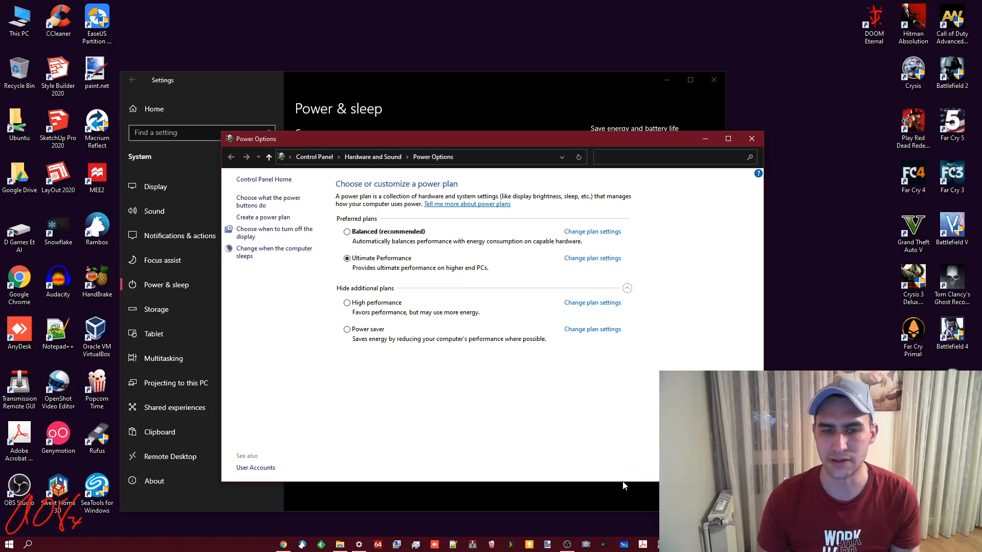
click(625, 288)
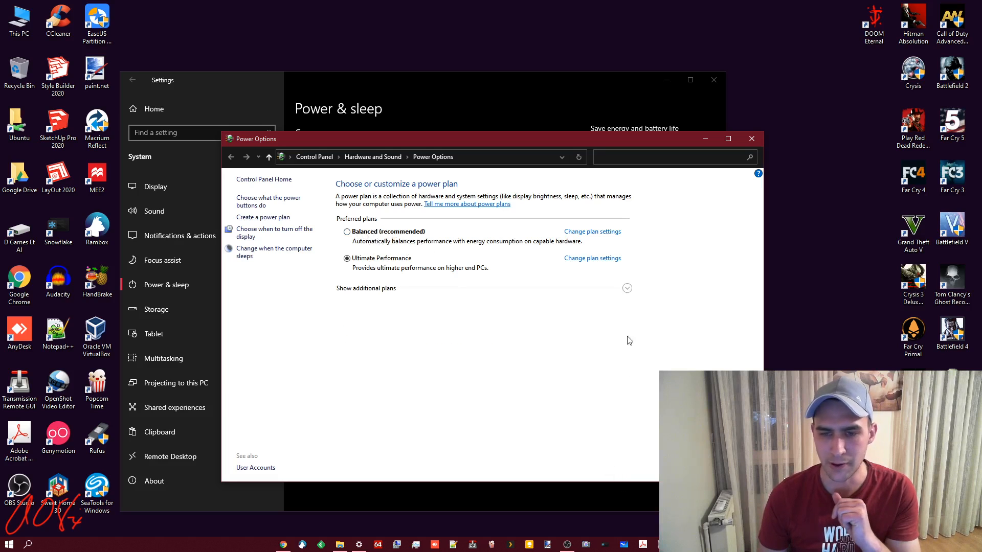
mouse_move(557, 293)
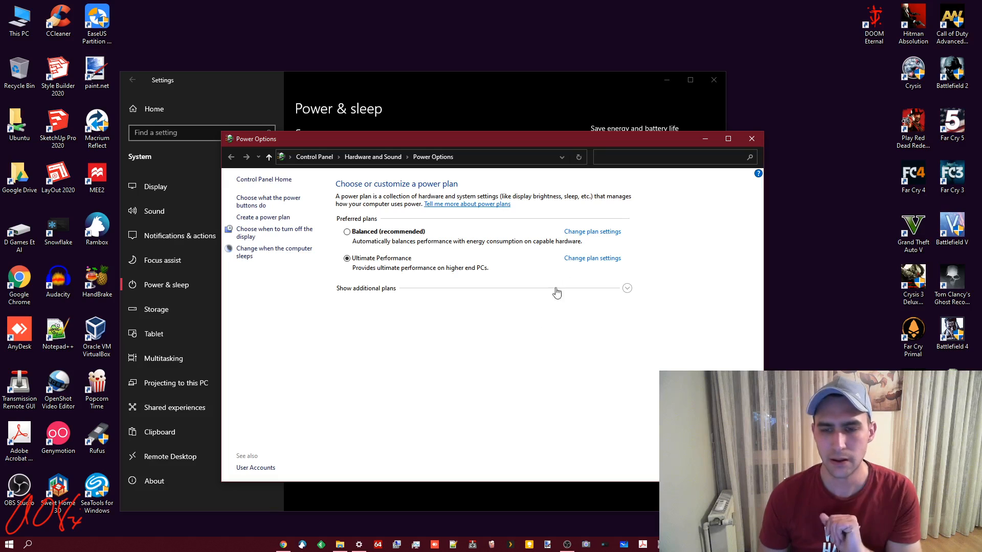
mouse_move(335, 242)
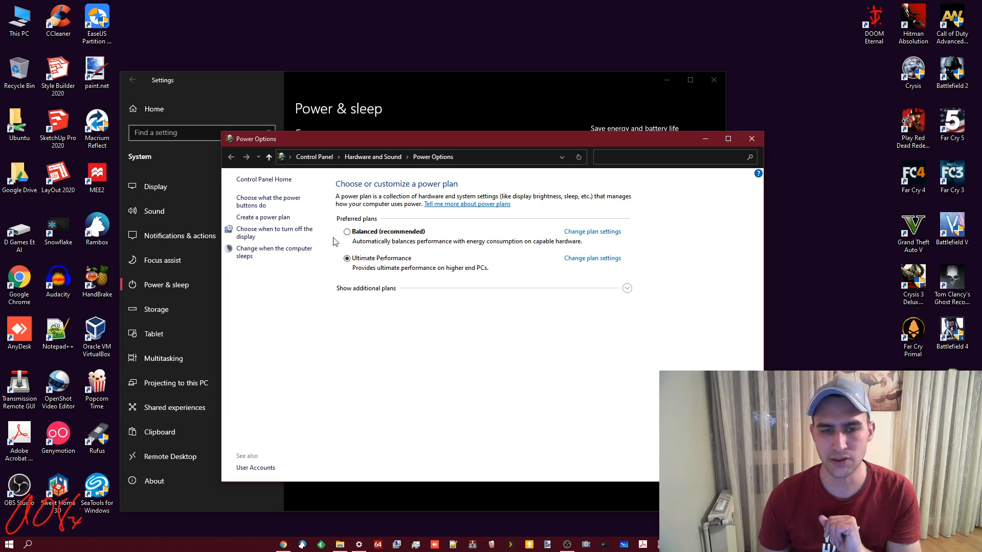
mouse_move(379, 340)
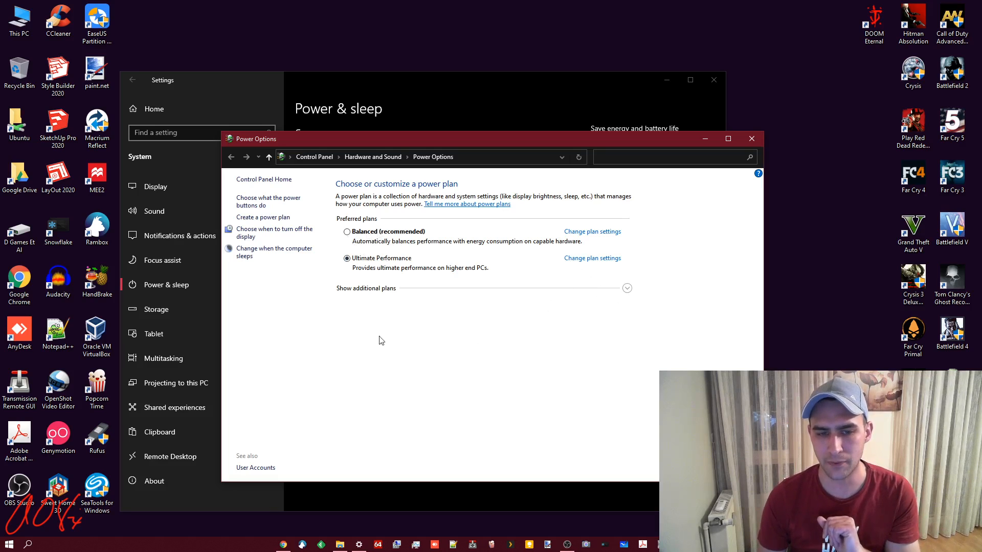
mouse_move(386, 333)
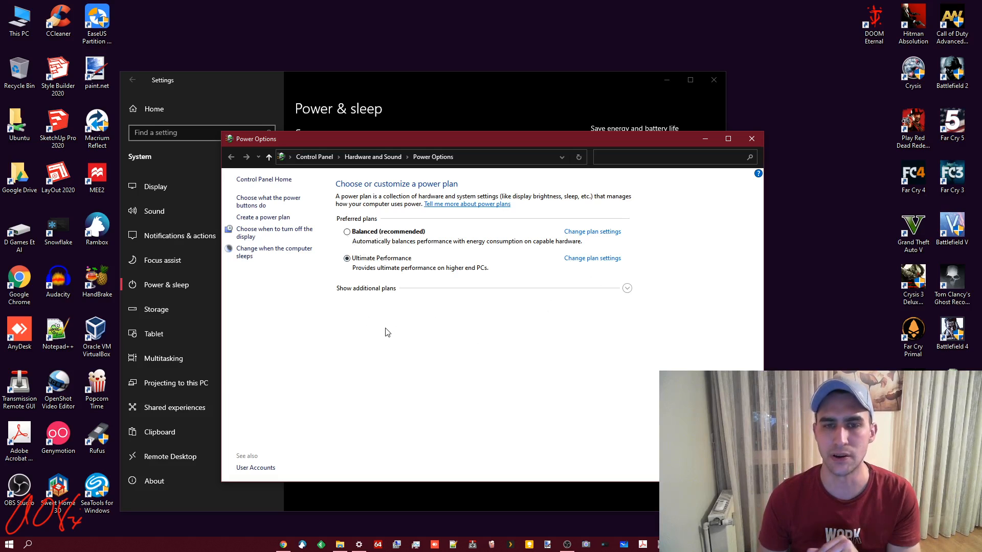
click(625, 288)
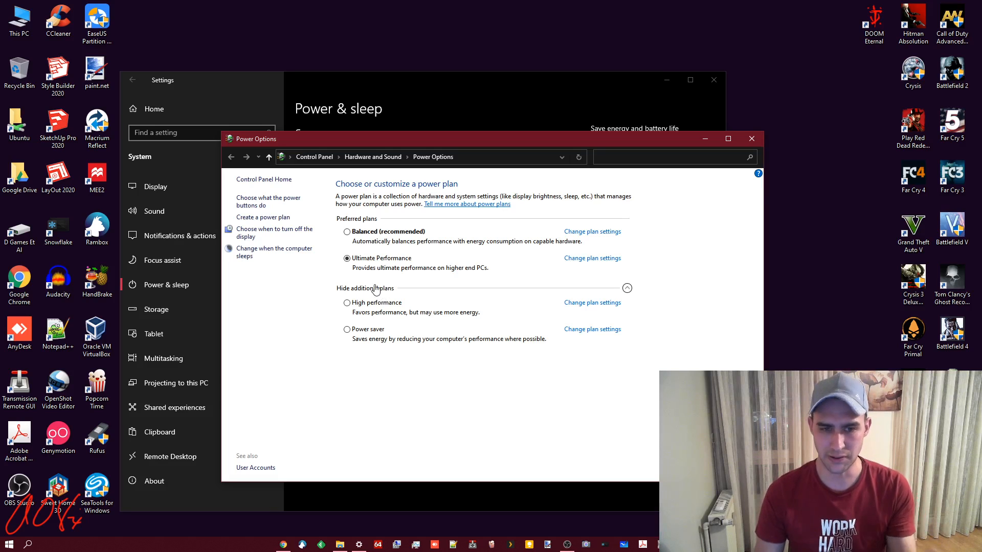
mouse_move(378, 291)
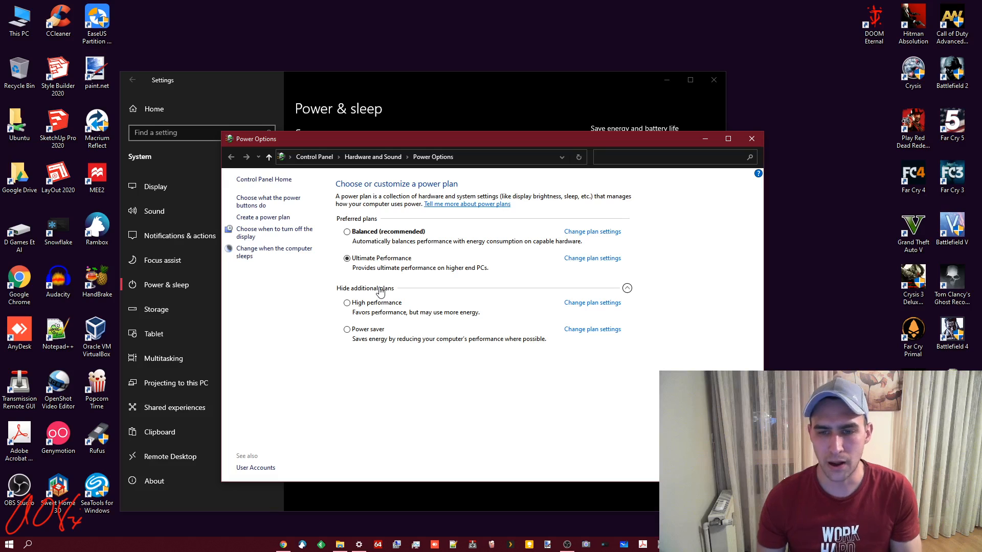
click(590, 257)
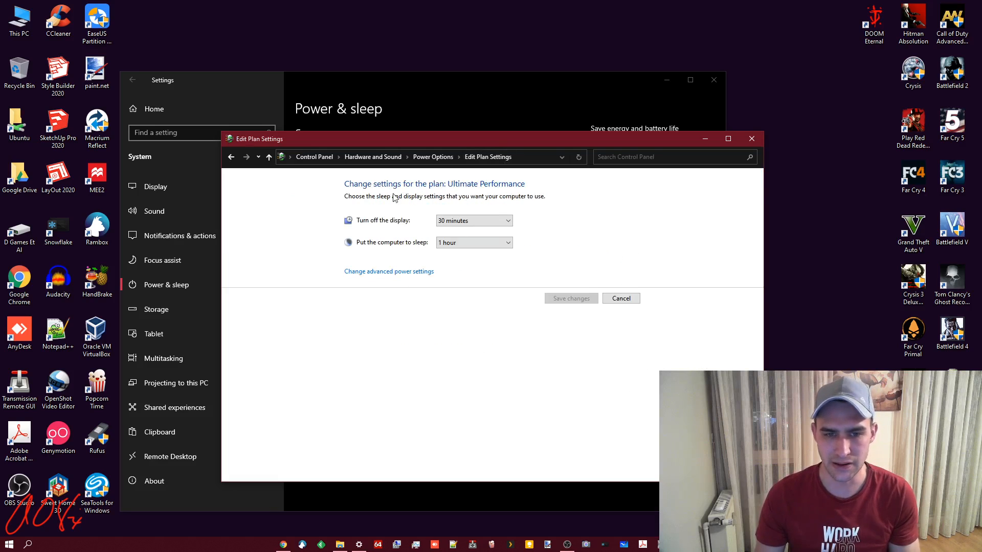
mouse_move(413, 266)
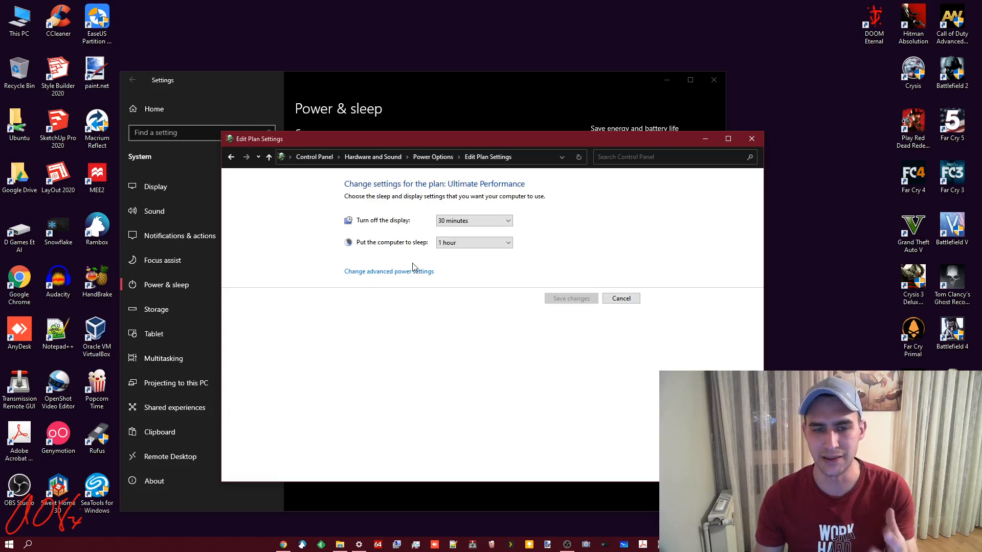
click(388, 271)
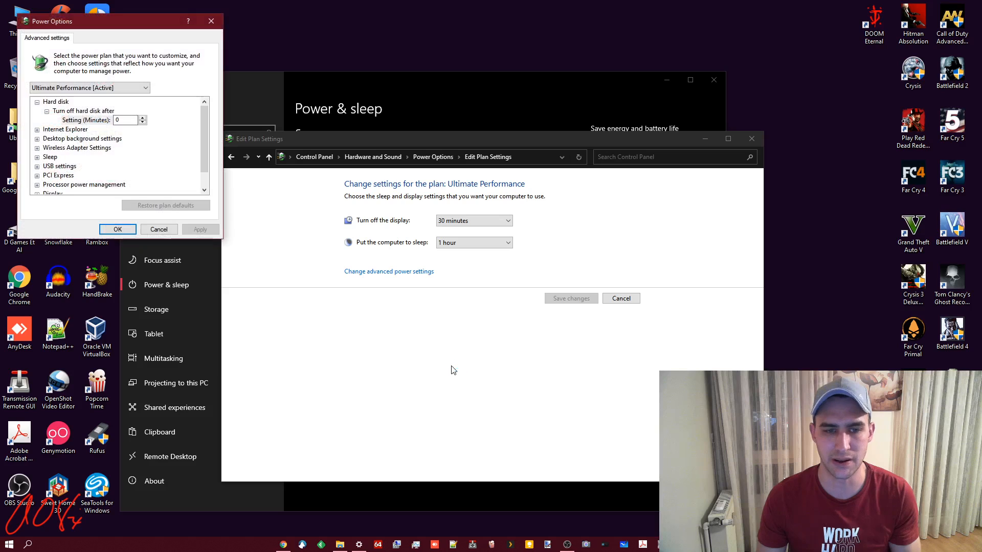
mouse_move(221, 239)
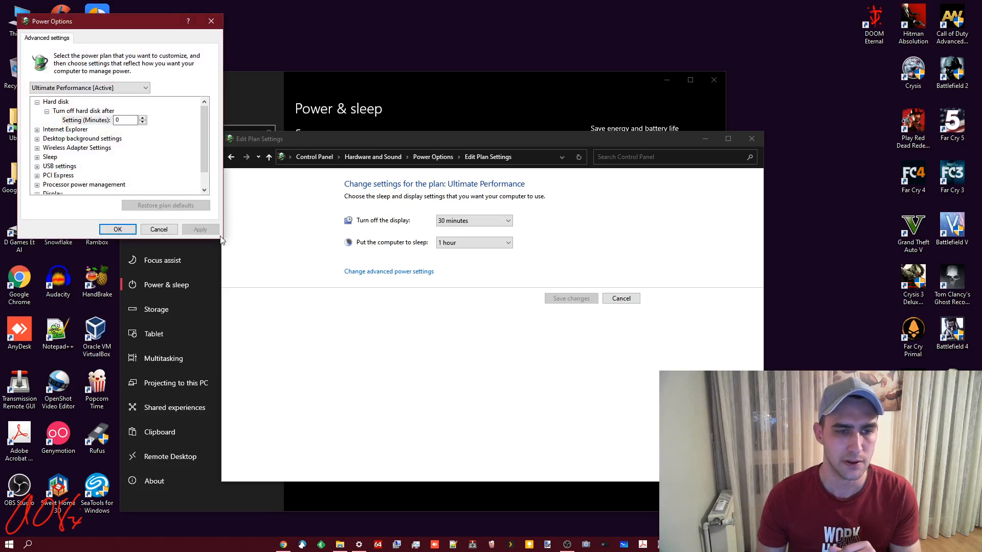
mouse_move(106, 120)
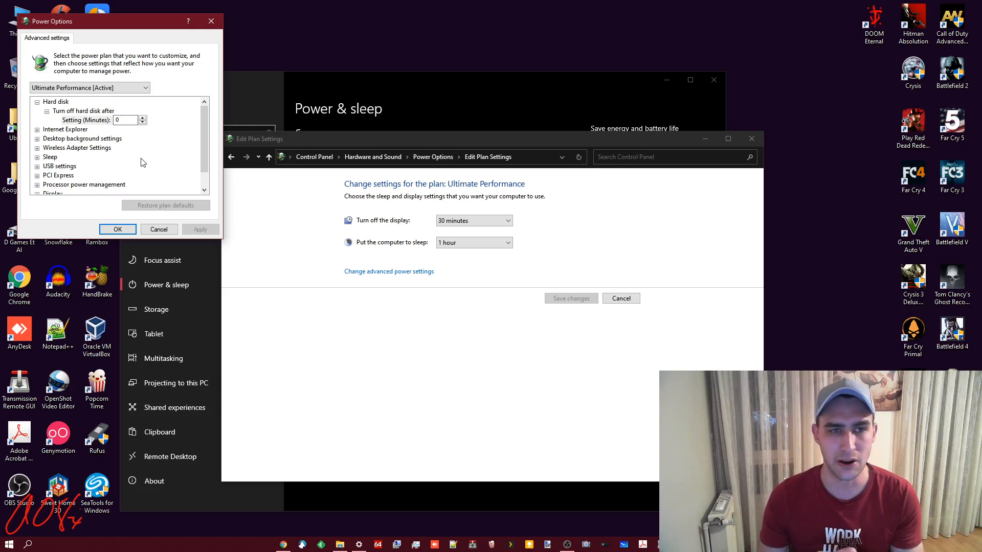
mouse_move(220, 135)
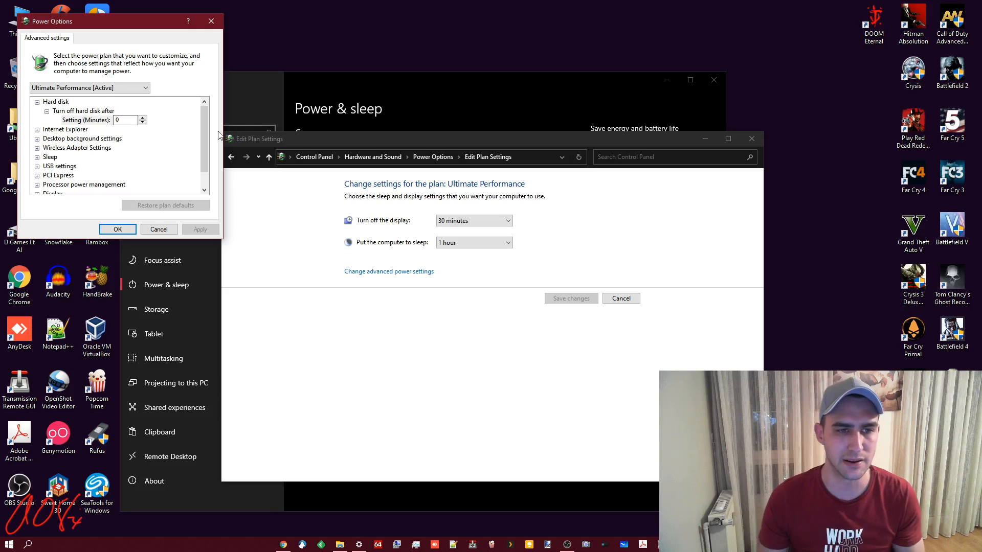
Expand the PCI Express and Processor power management groups in Advanced settings.
scroll(down, 3)
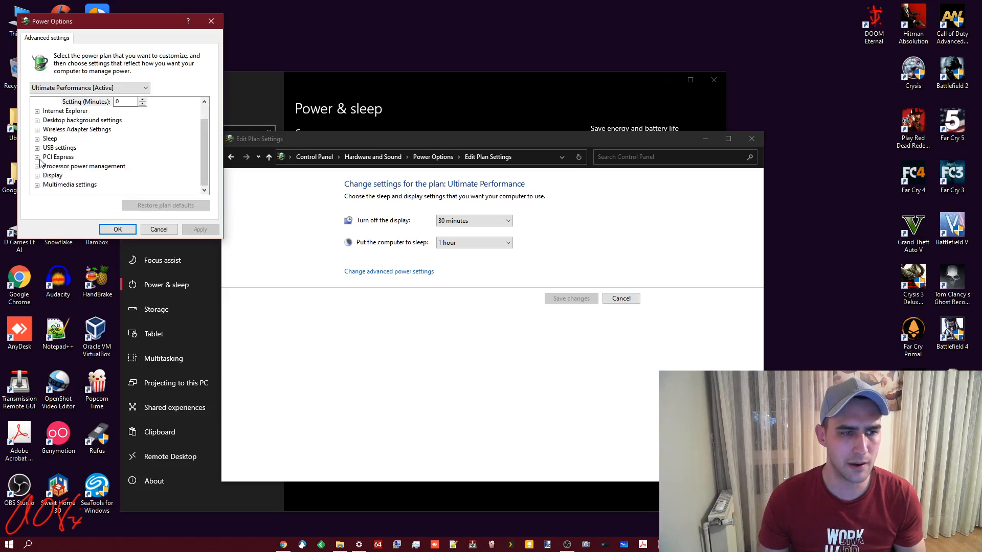
click(37, 157)
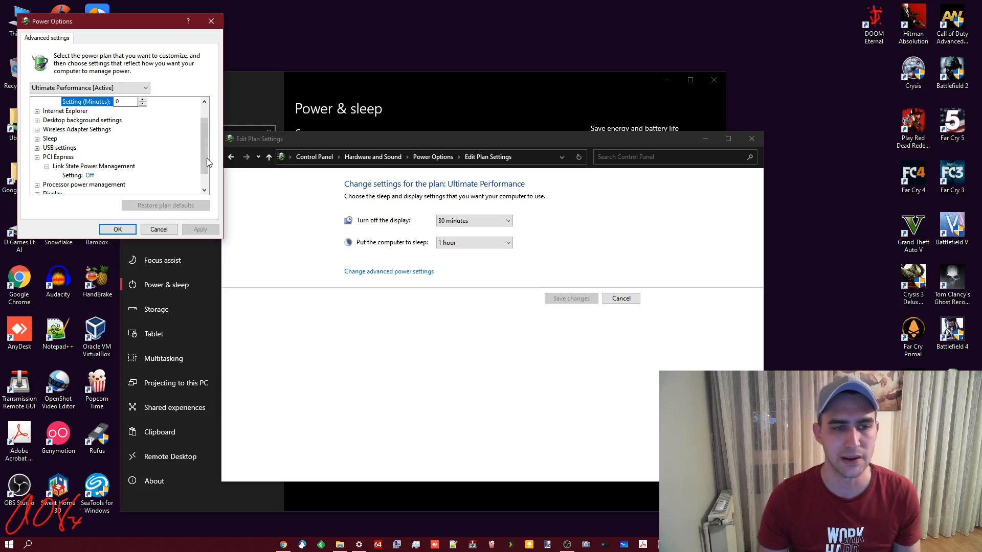
mouse_move(204, 164)
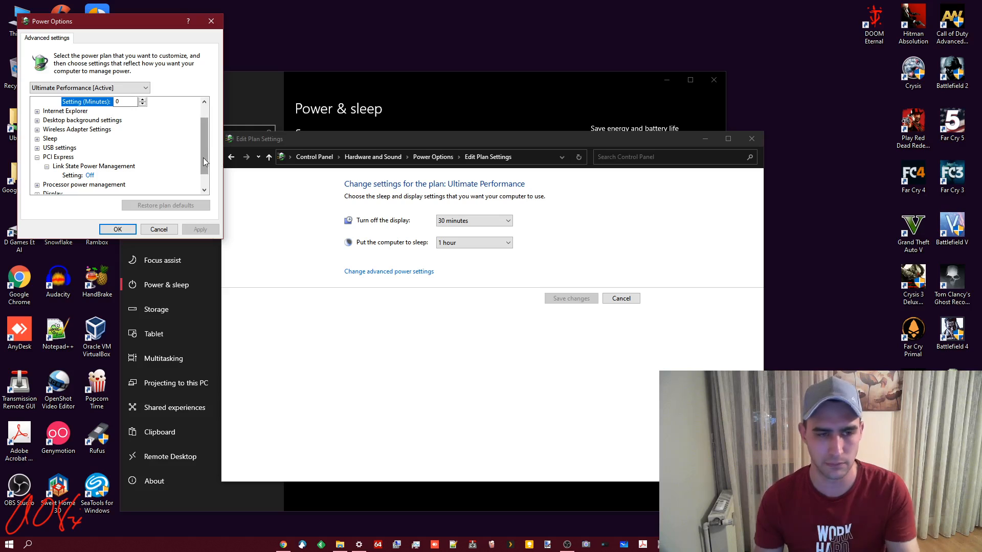
scroll(down, 3)
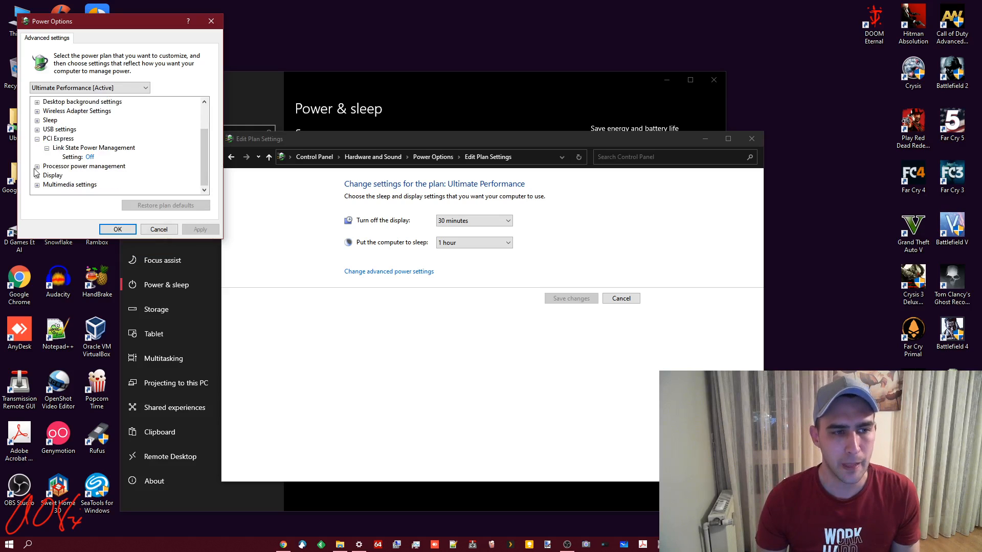
click(36, 156)
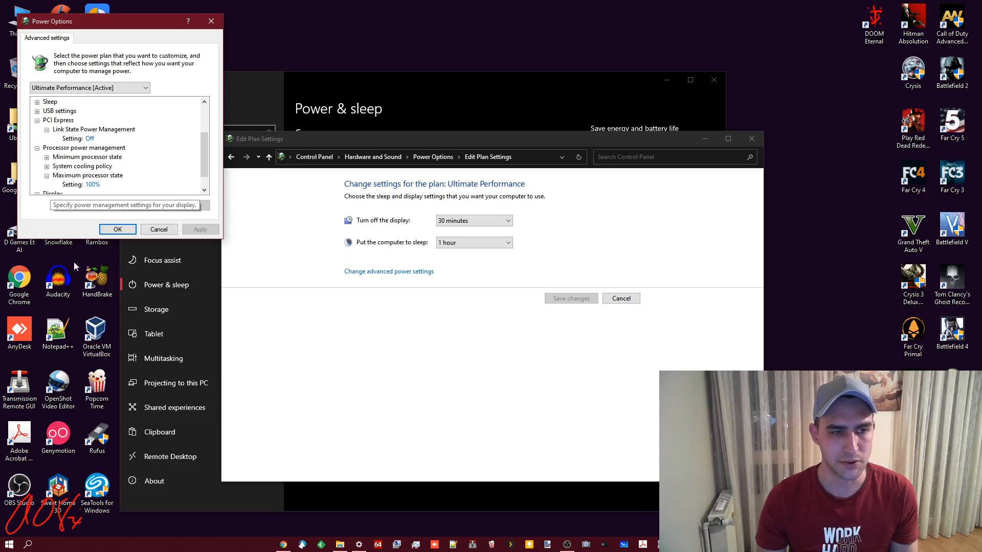
mouse_move(93, 184)
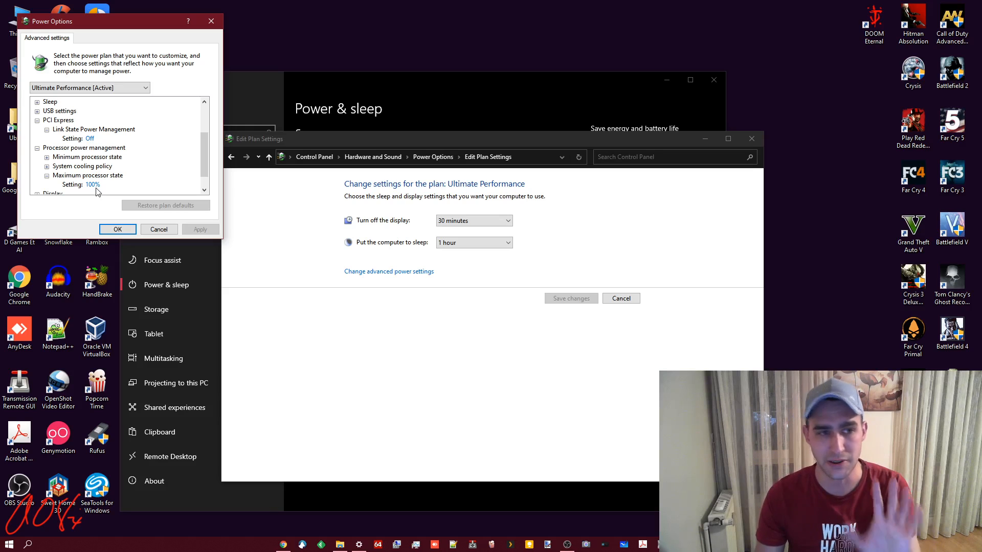
mouse_move(114, 196)
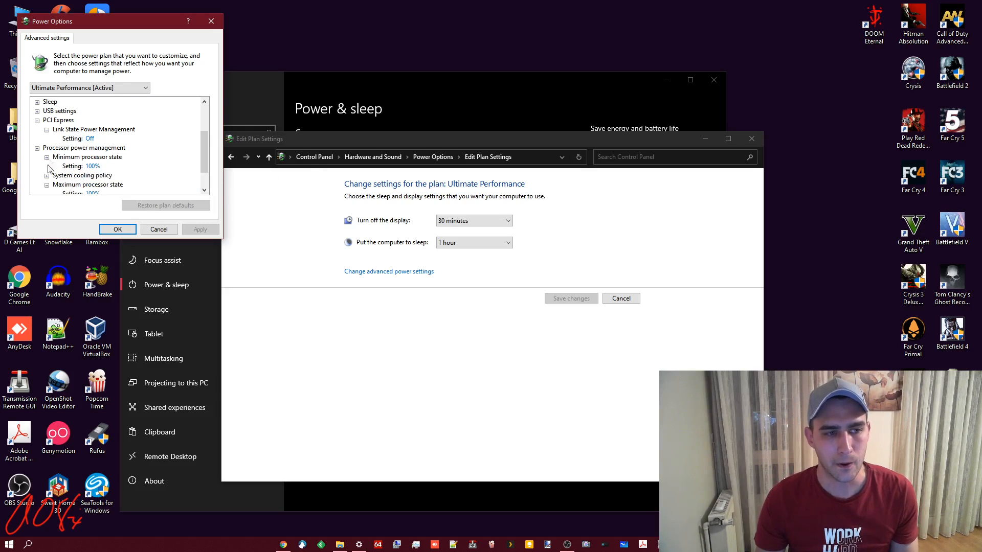
mouse_move(137, 165)
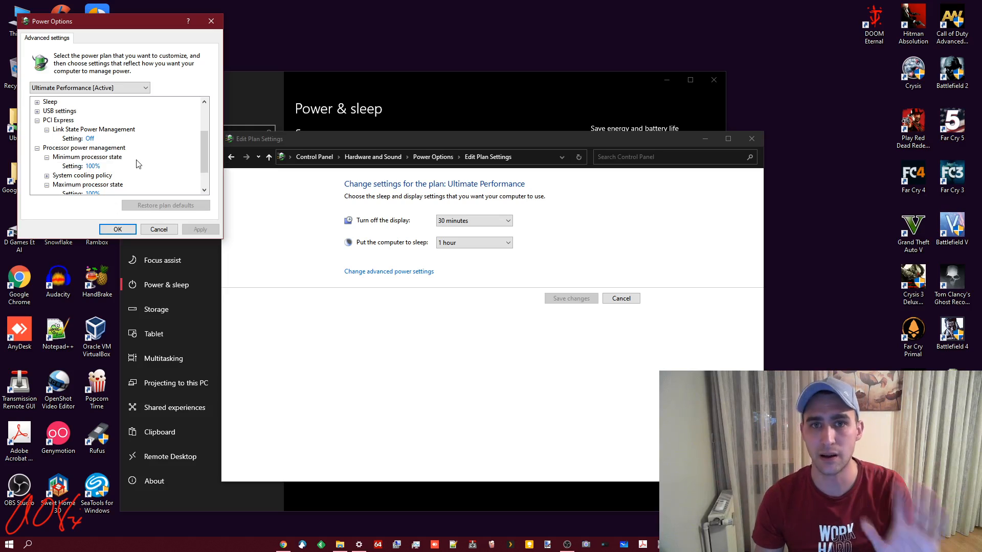
Close Advanced settings, return to the plan list, and switch to Chrome's search results.
click(158, 229)
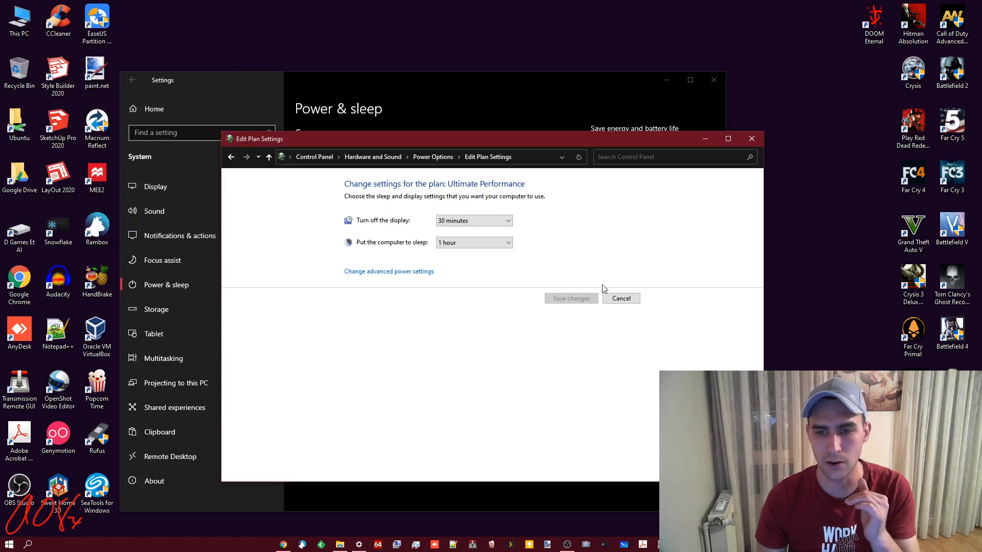
click(232, 157)
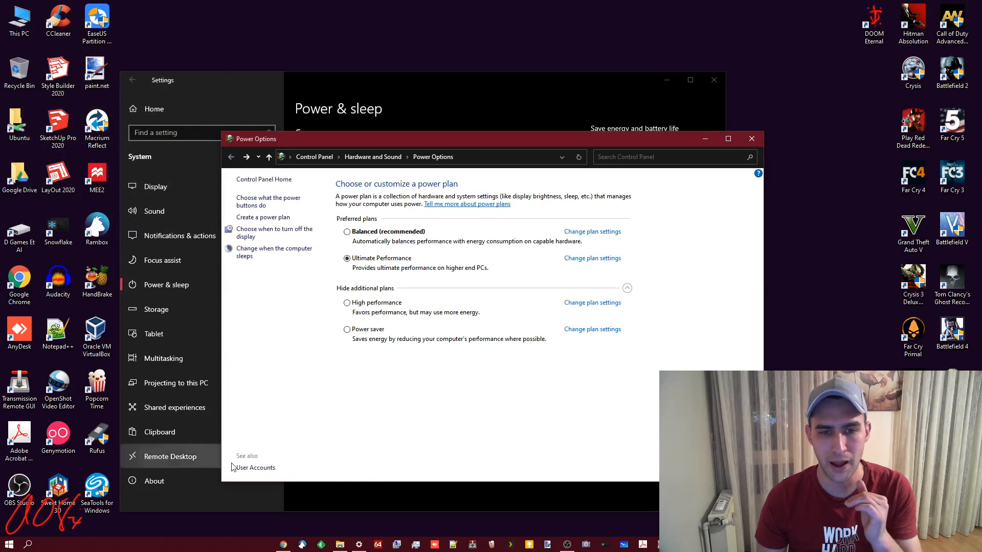
mouse_move(413, 268)
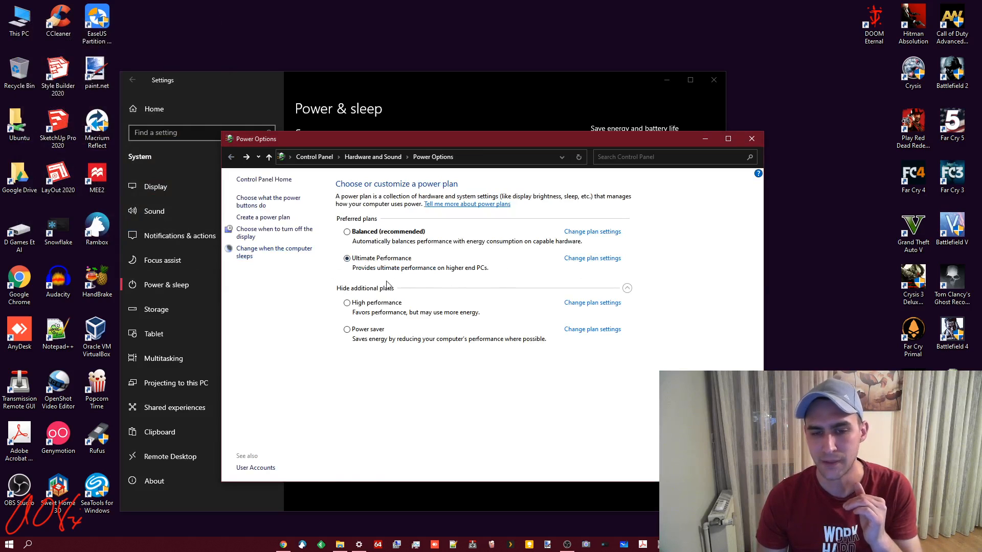
mouse_move(413, 218)
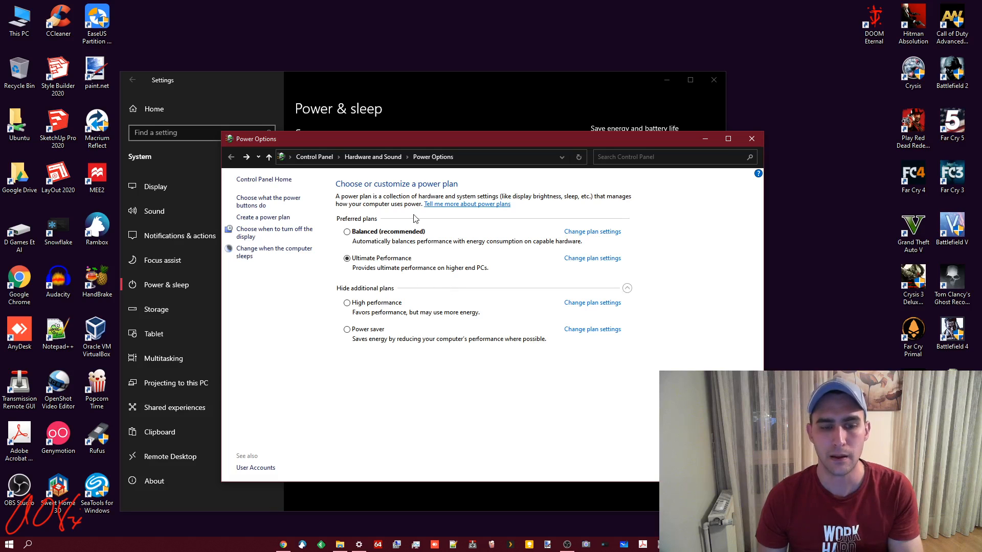
mouse_move(385, 482)
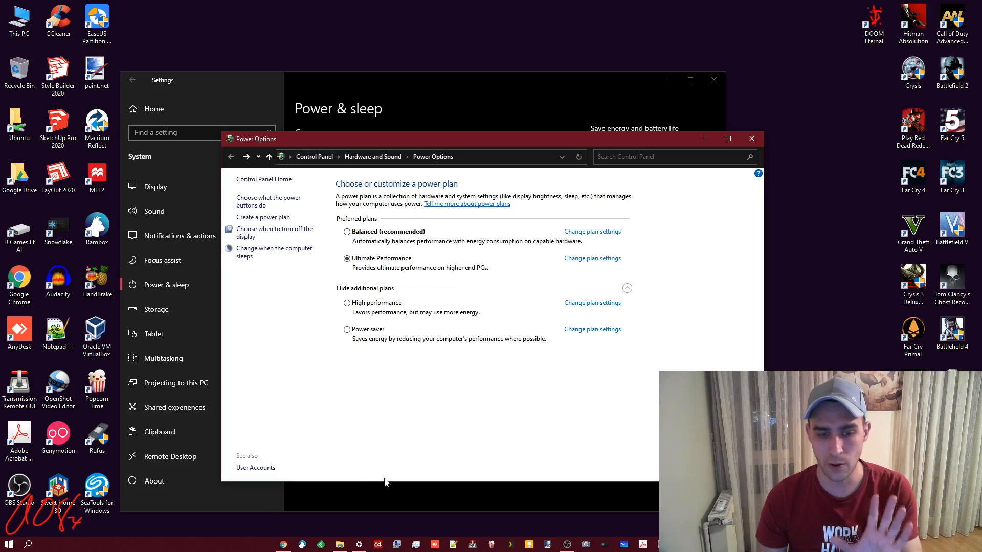
click(282, 544)
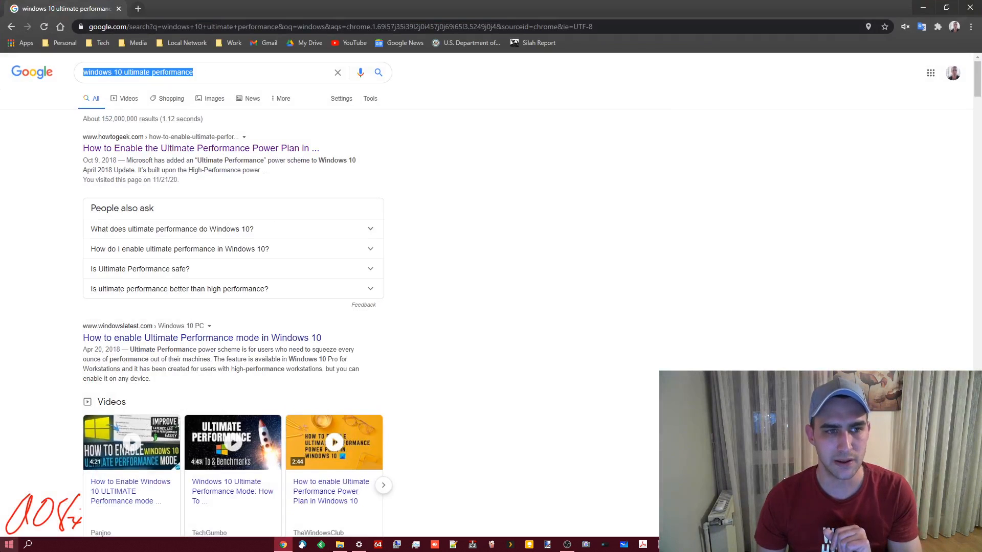
mouse_move(334, 441)
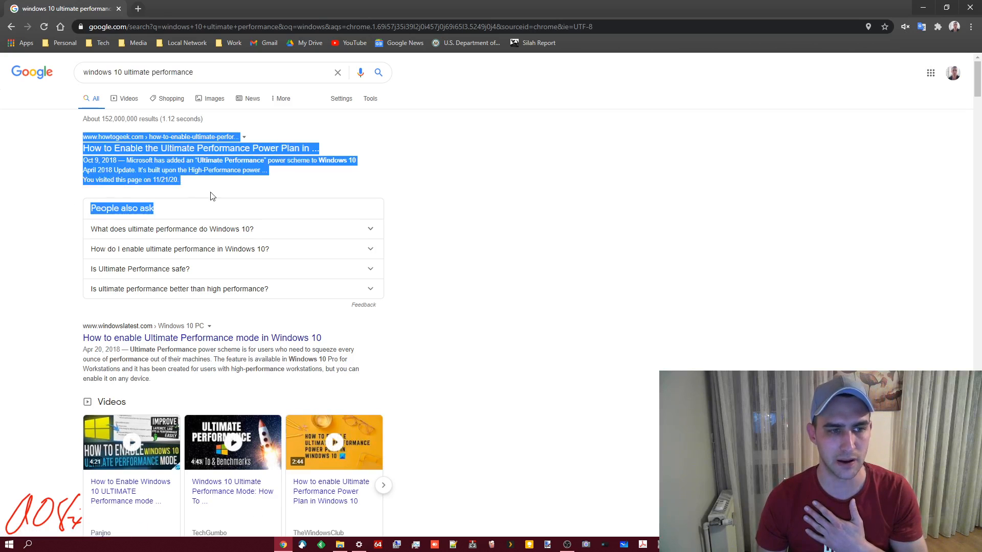
Open the How-To Geek Ultimate Performance result in a new tab.
click(213, 196)
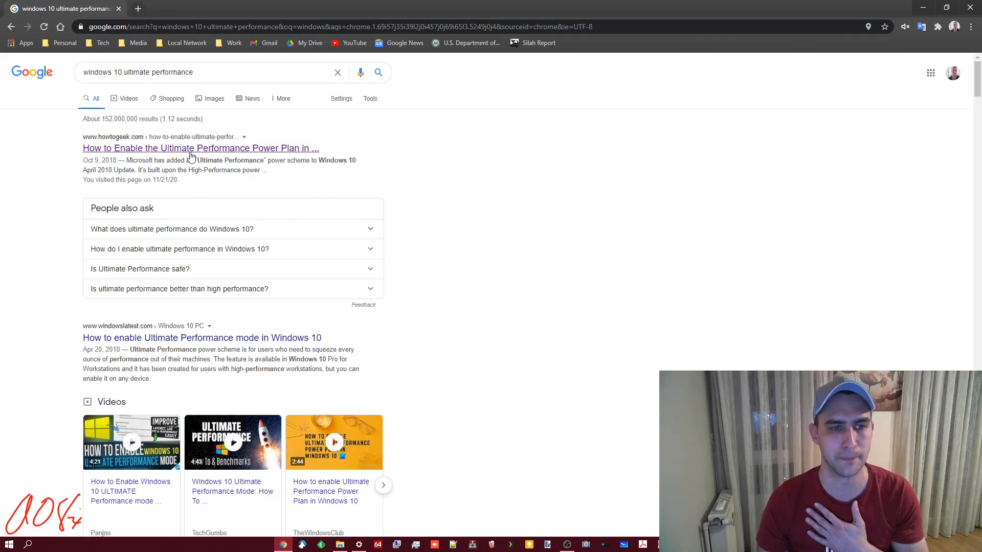
mouse_move(201, 148)
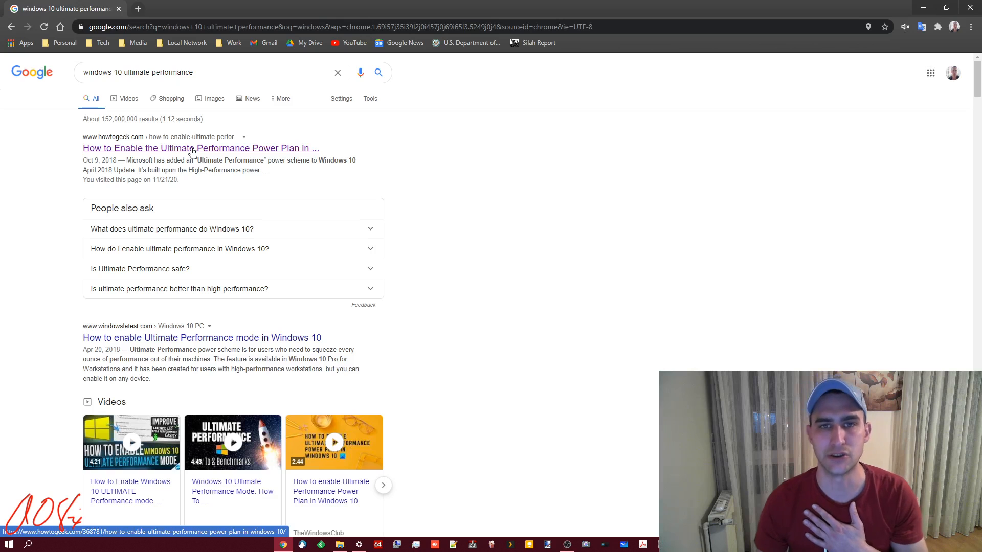
right_click(200, 148)
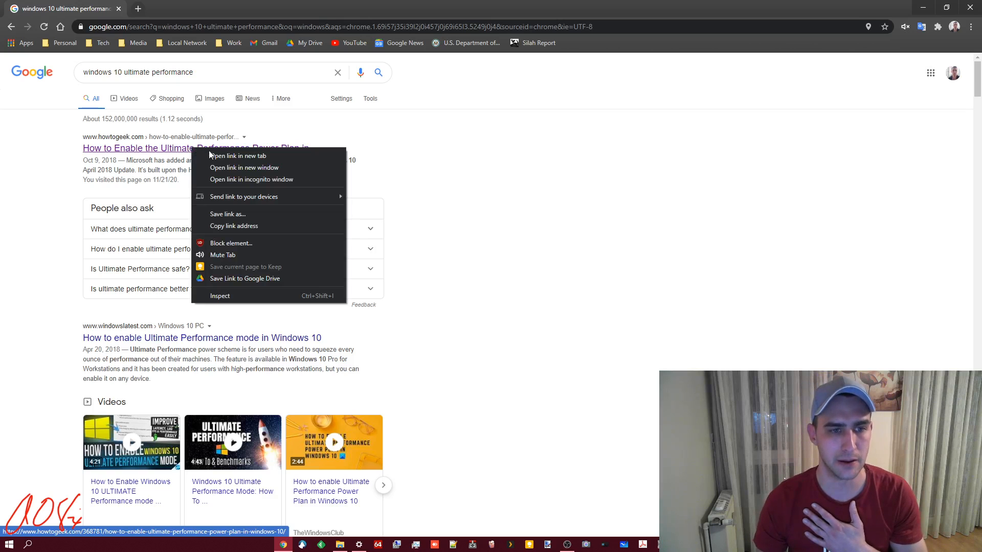
click(236, 156)
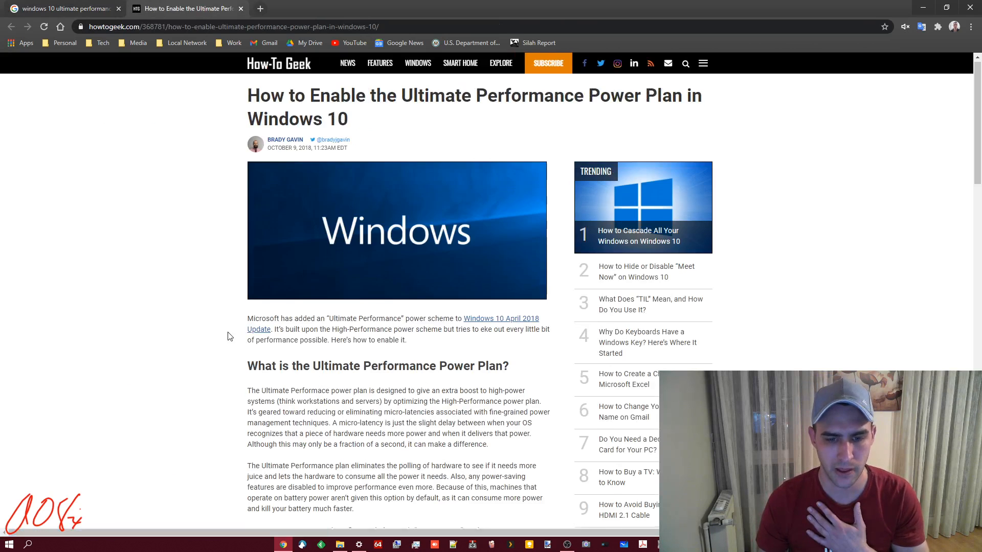
Select and copy the article's powercfg -duplicatescheme command line.
scroll(down, 3)
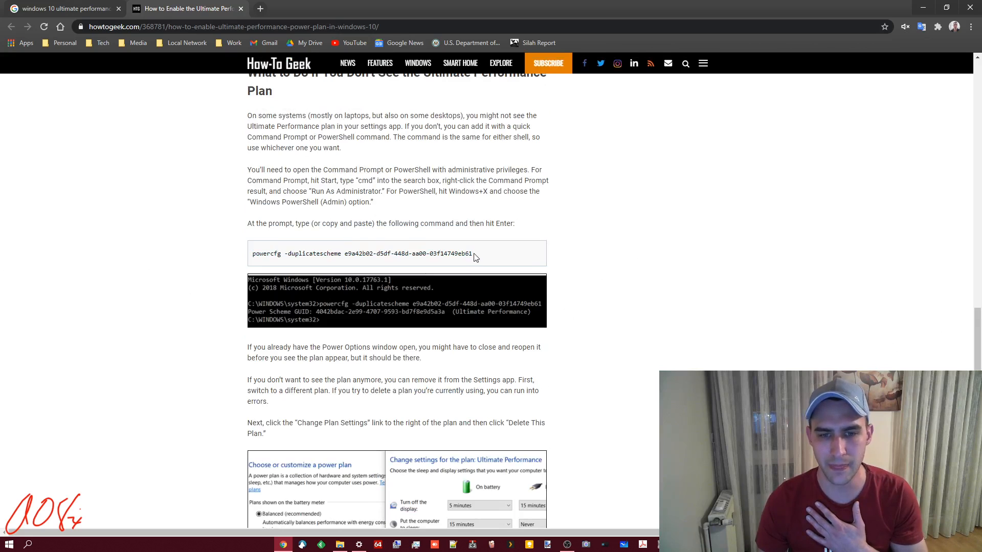
mouse_move(426, 251)
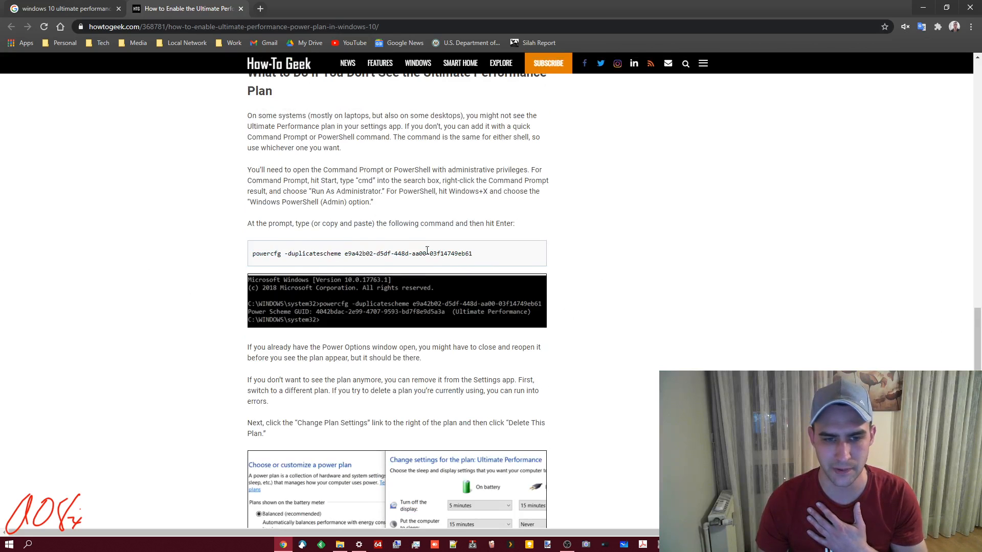
double_click(453, 253)
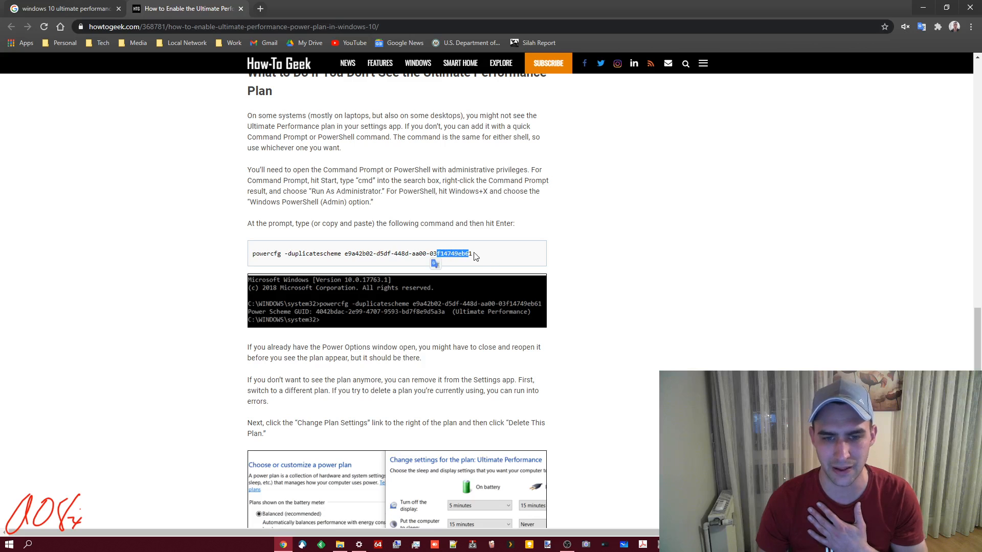
triple_click(362, 254)
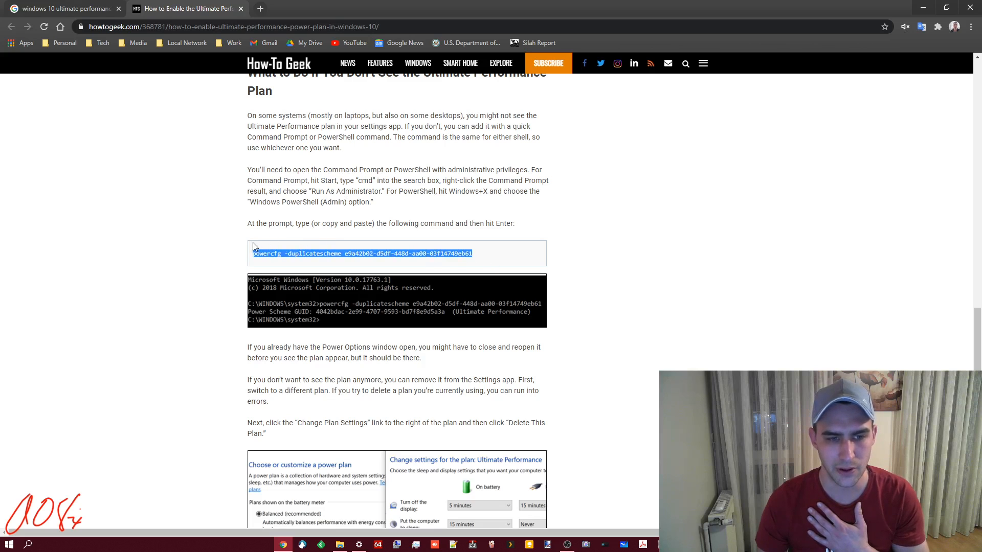
right_click(362, 254)
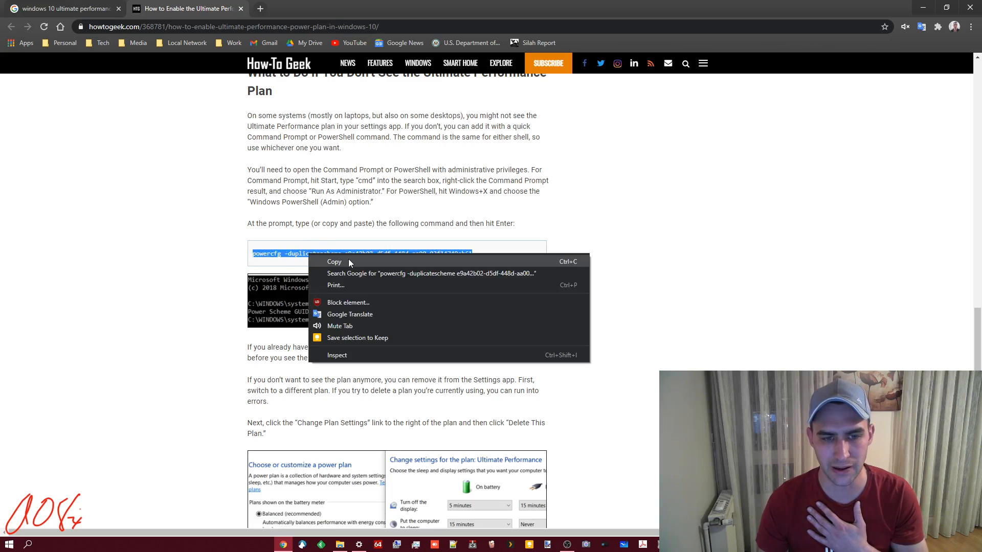
click(8, 543)
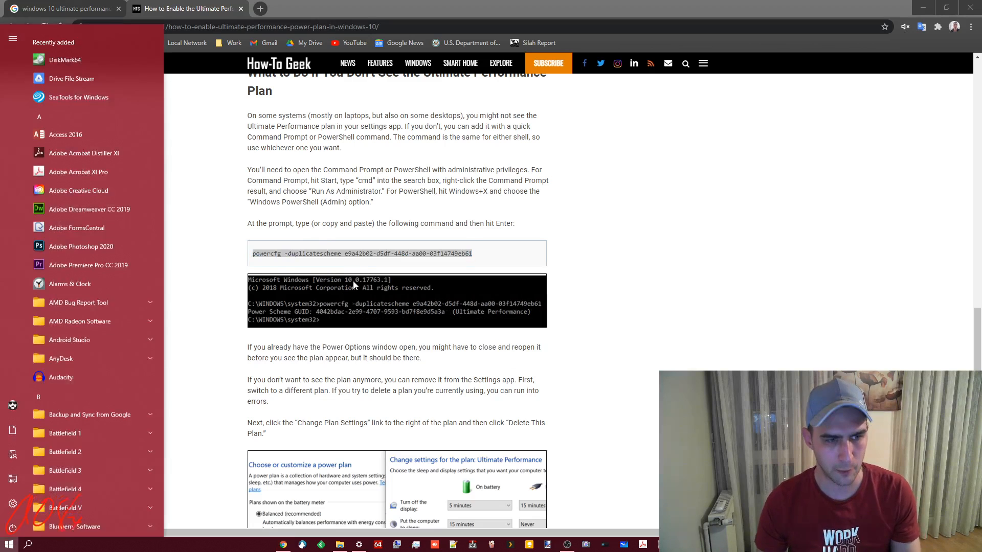
Search Start for cmd and open Command Prompt as administrator.
text(cmd)
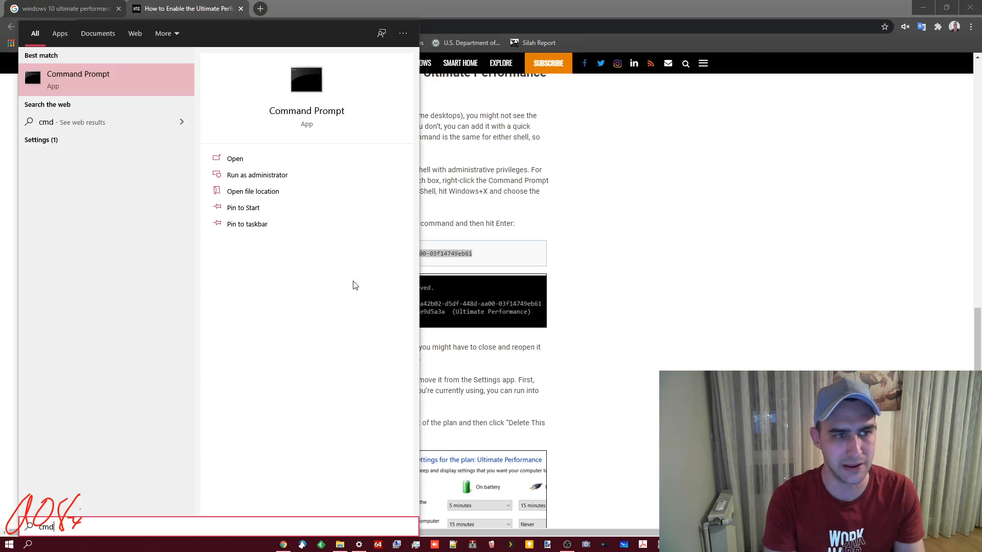
mouse_move(413, 259)
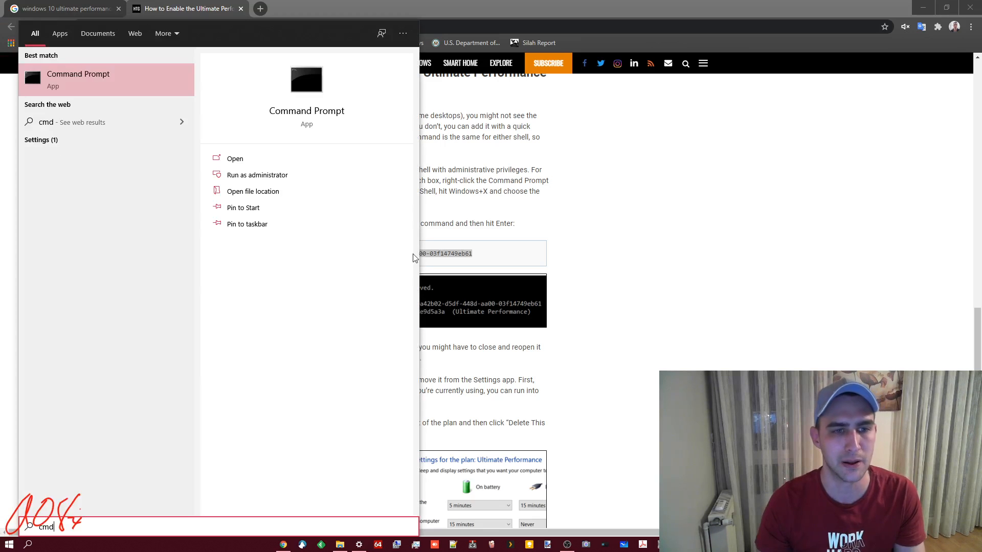
mouse_move(257, 175)
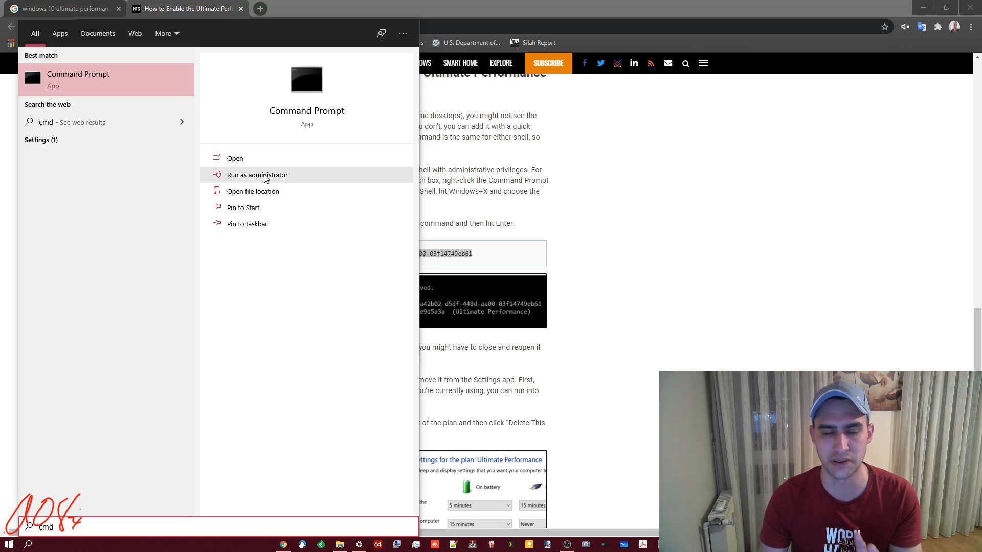
click(257, 174)
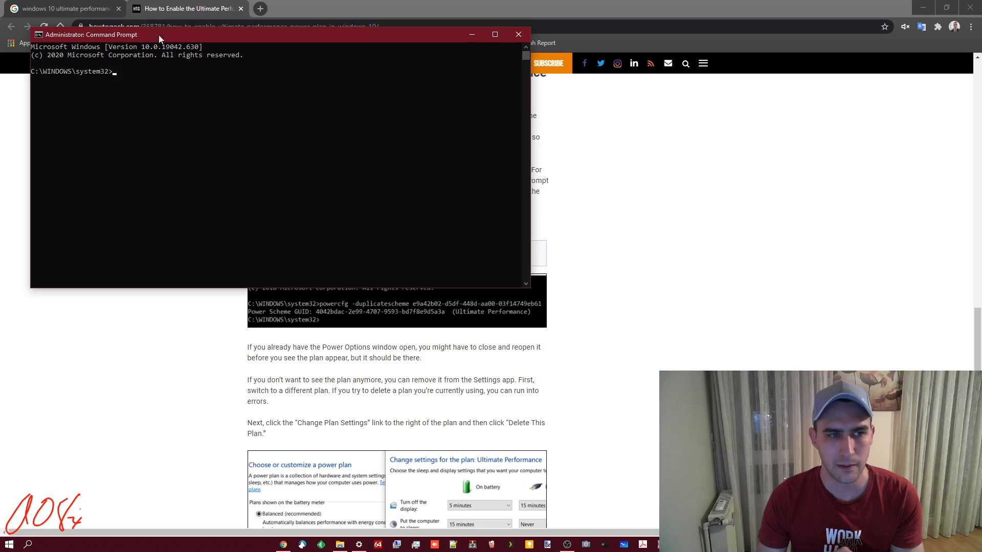
Paste 'powercfg -duplicatescheme e9a42b02-d5df-448d-aa00-03f14749eb61' at the administrator prompt.
text(powercfg -duplicatescheme e9a42b02-d5df-448d-aa00-03f14749eb61)
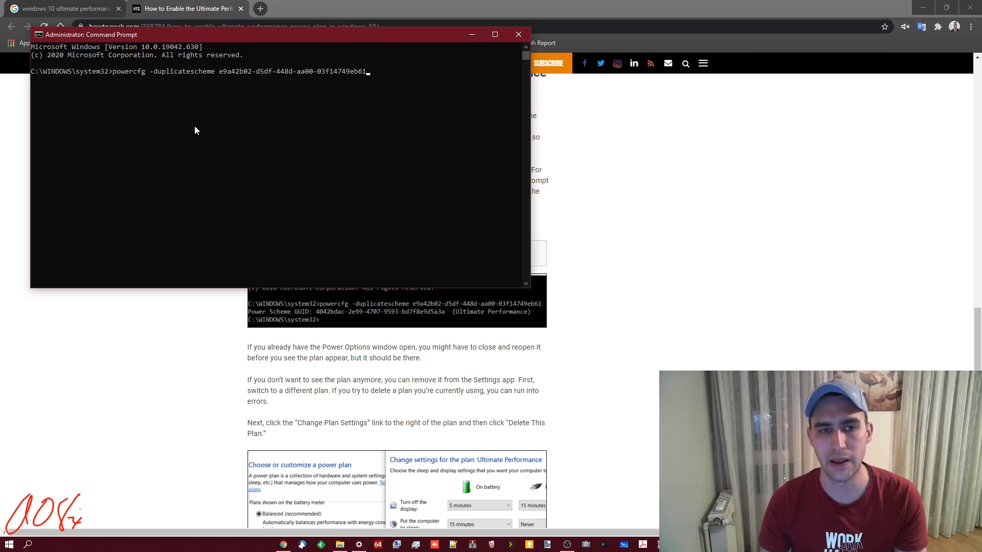
mouse_move(385, 516)
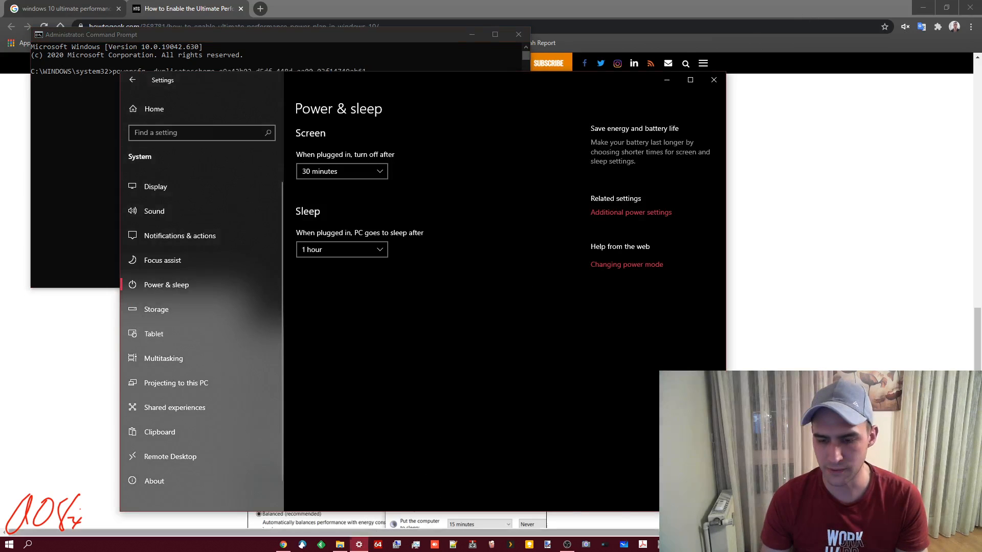
Close Power Options and reopen it from Settings' Power & sleep page to confirm Ultimate Performance.
click(631, 212)
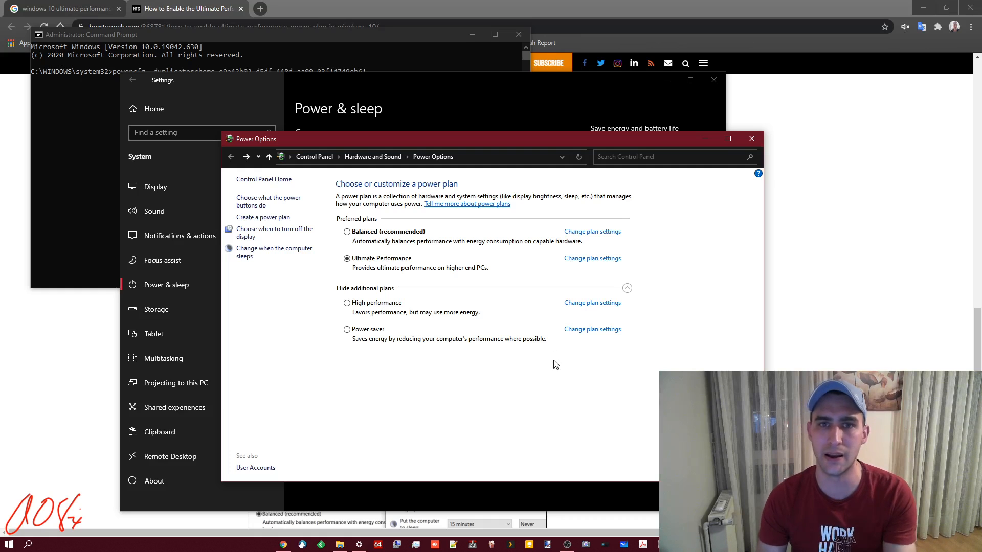
mouse_move(752, 129)
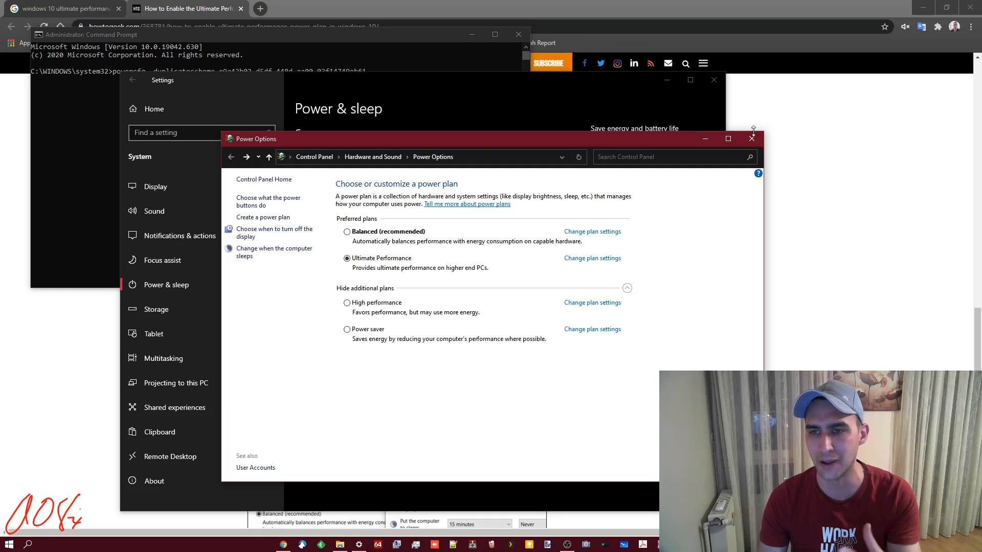
click(751, 138)
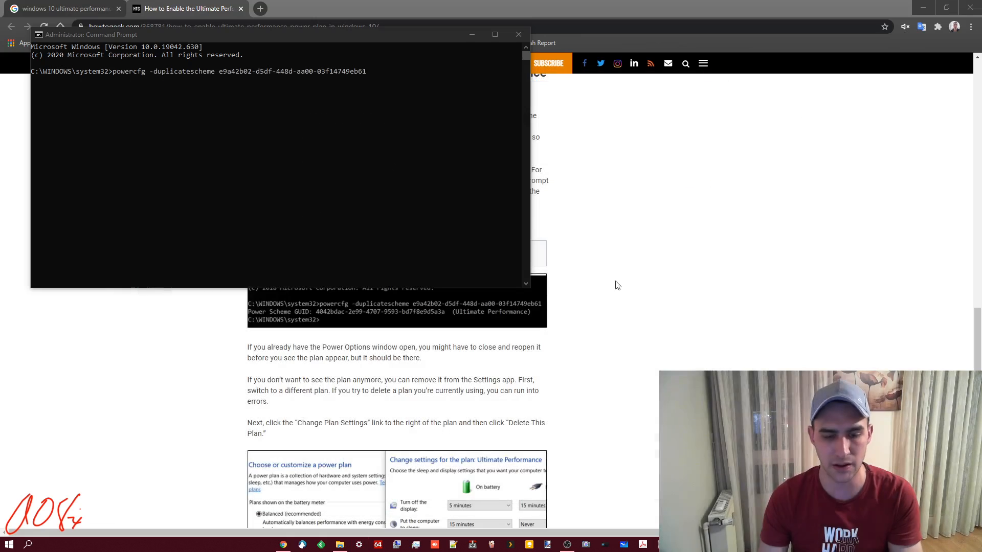
click(359, 544)
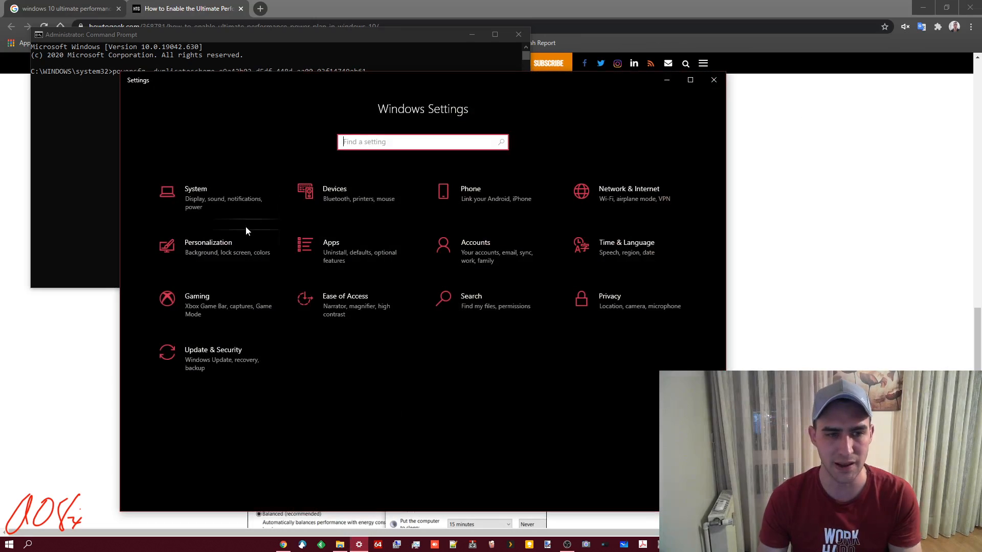
click(195, 197)
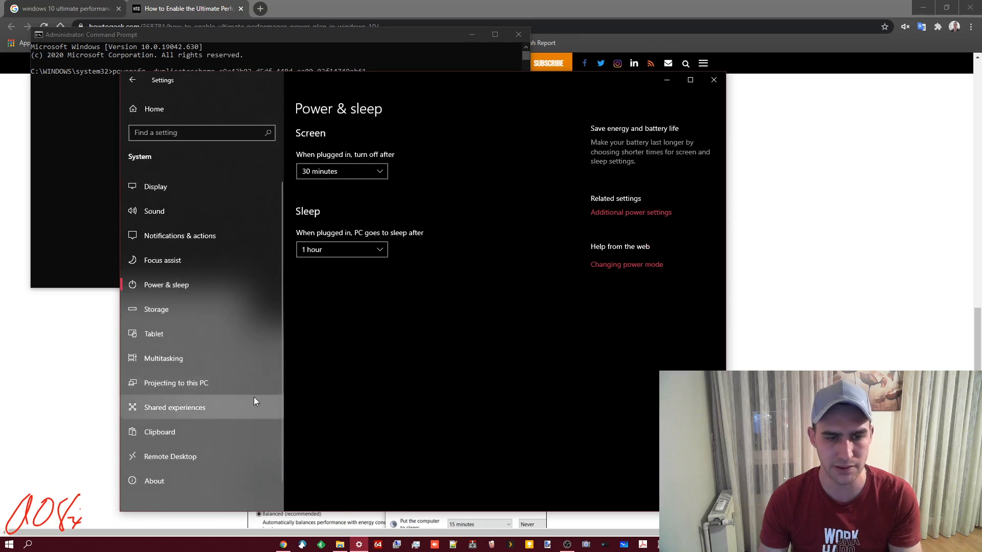
click(630, 211)
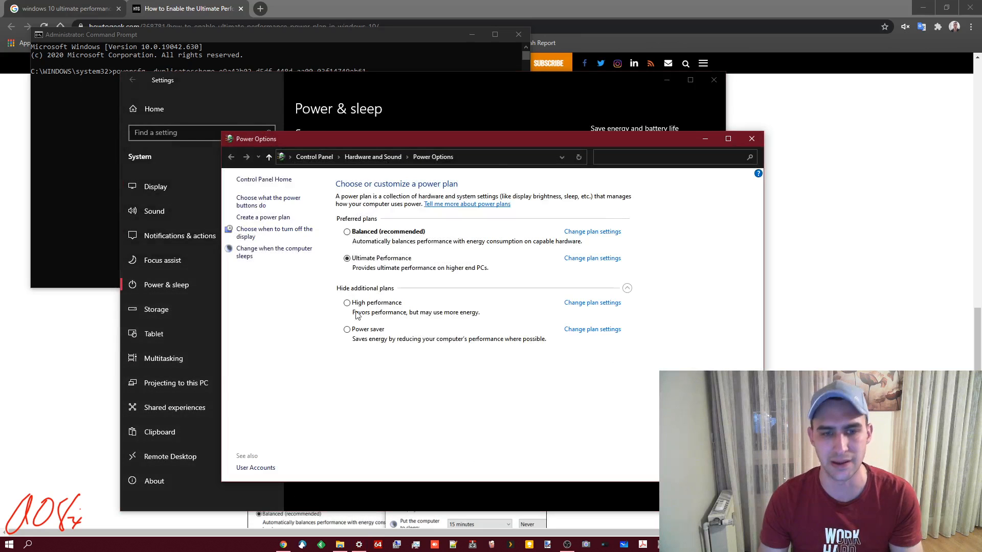
mouse_move(392, 356)
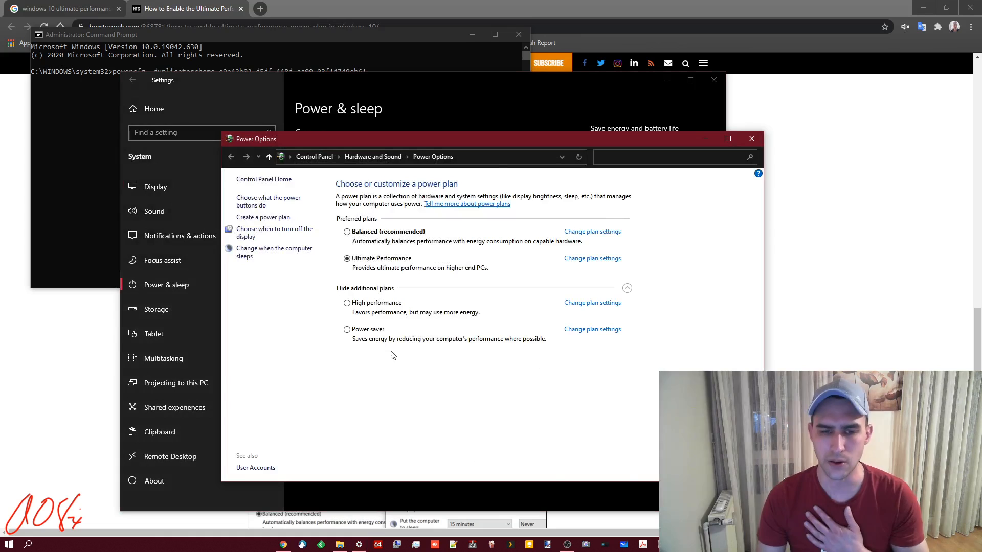
mouse_move(394, 356)
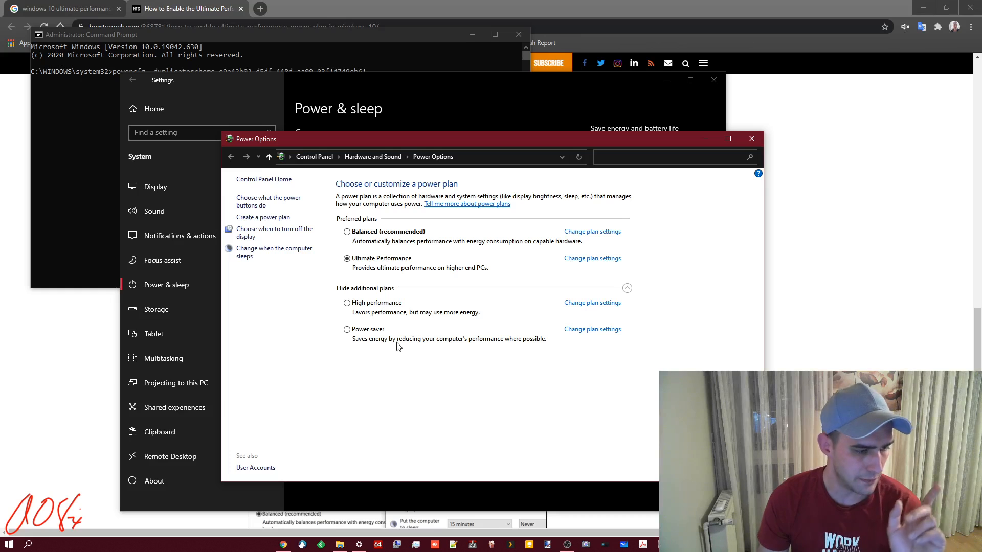
mouse_move(398, 338)
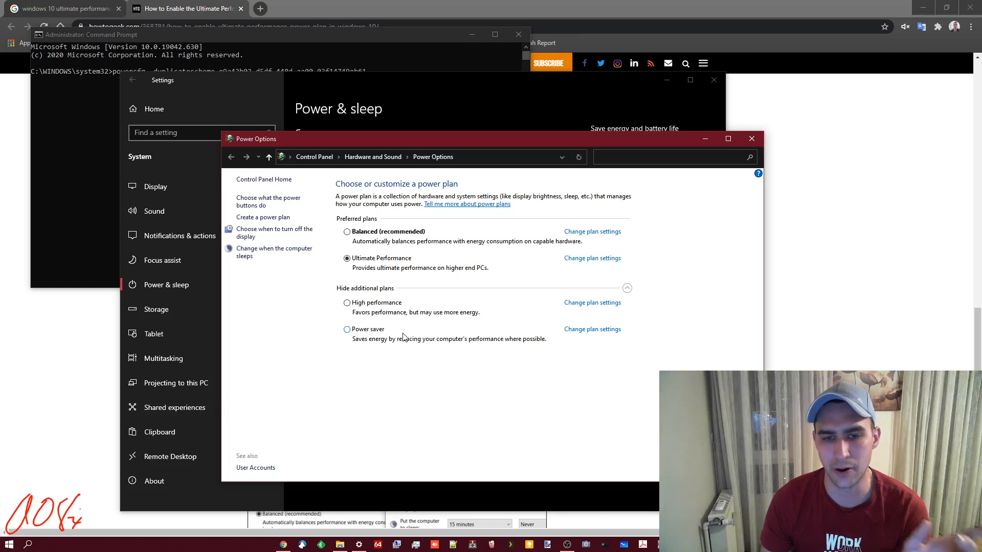
mouse_move(407, 338)
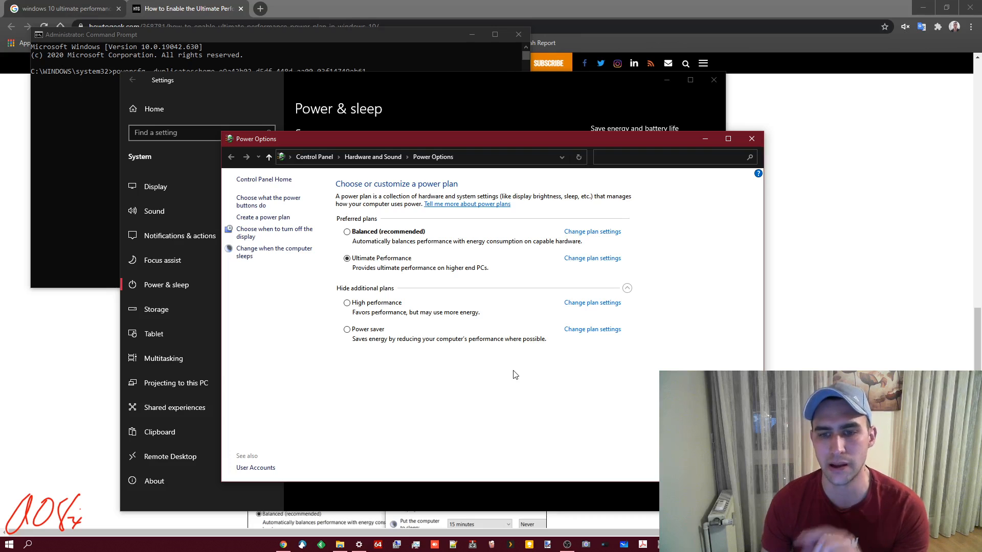
mouse_move(510, 374)
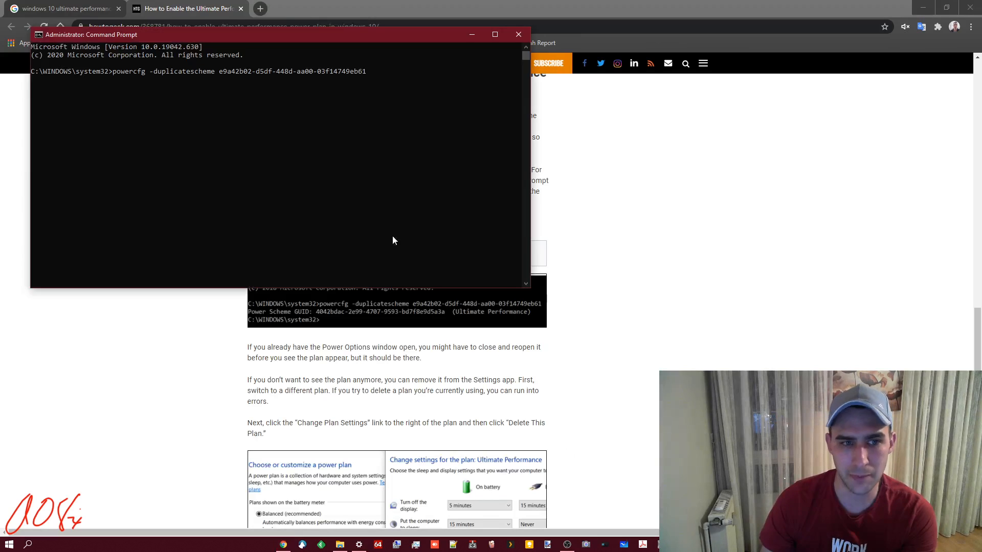
Paste the powercfg command again at the prompt and return to the How-To Geek article.
text(powercfg -duplicatescheme e9a42b02-d5df-448d-aa00-03f14749eb61)
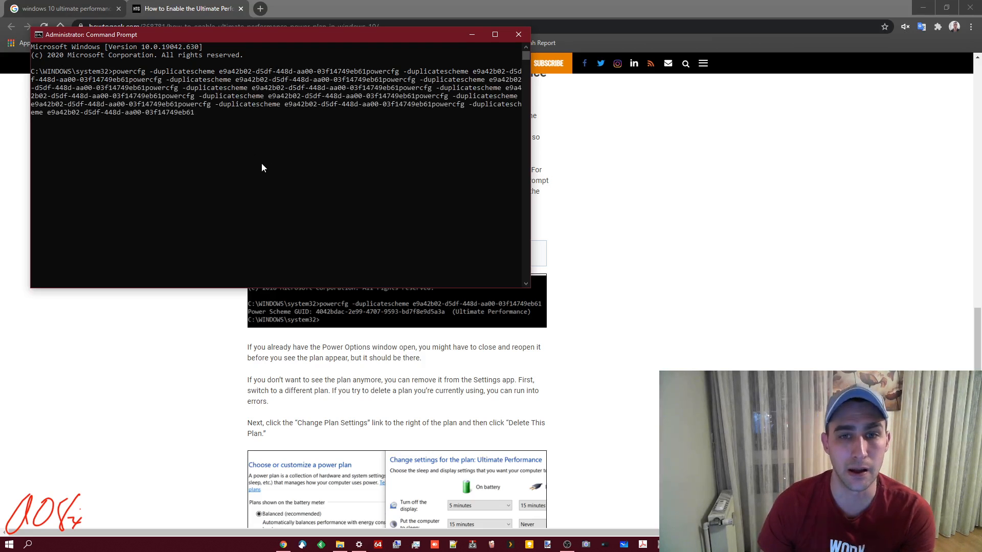
click(494, 34)
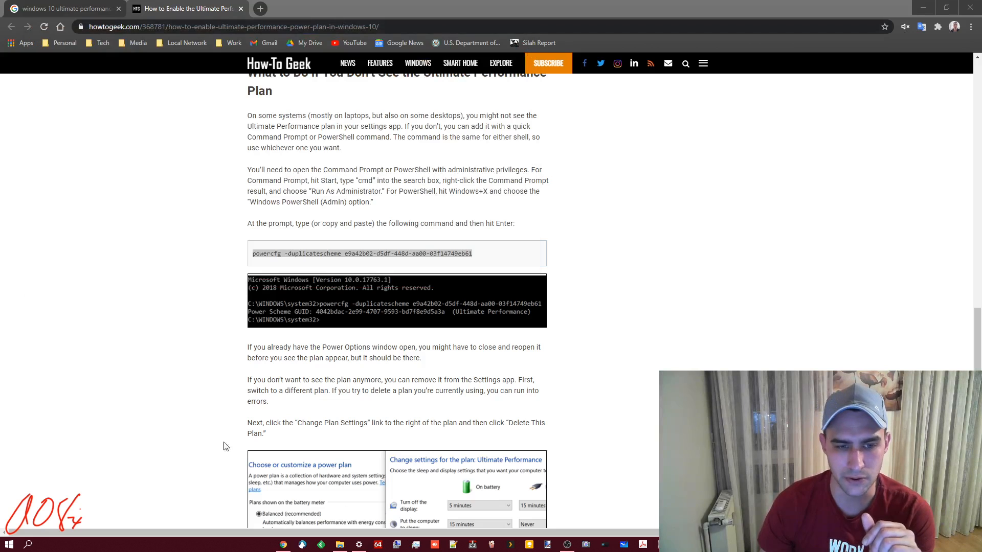
mouse_move(240, 312)
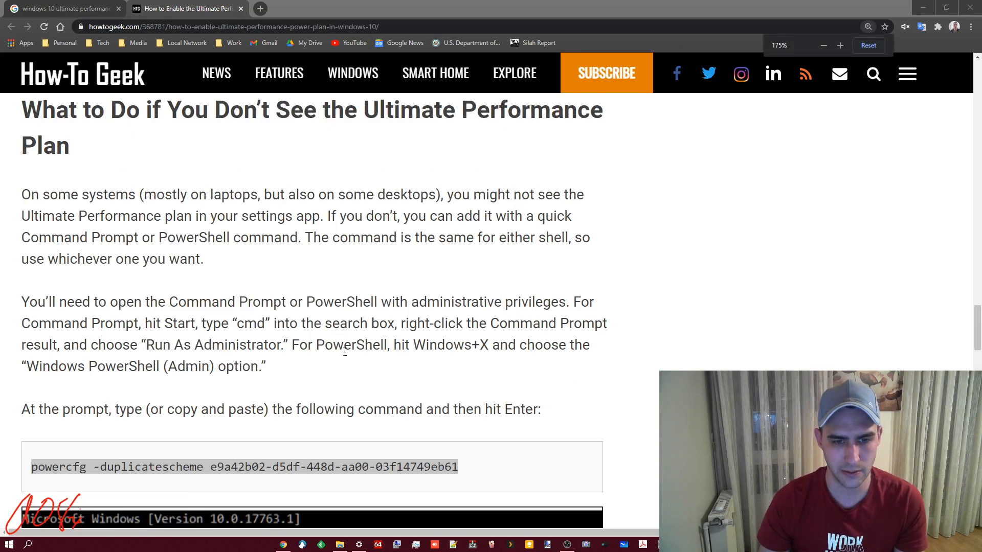
Scroll to the powercfg command and its Ultimate Performance output, then return to Power Options.
scroll(down, 3)
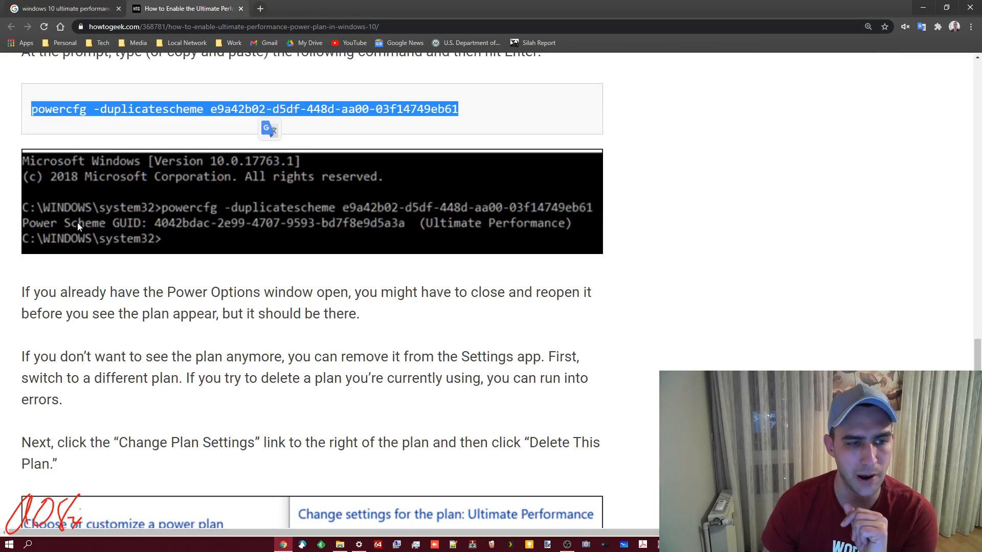
mouse_move(114, 237)
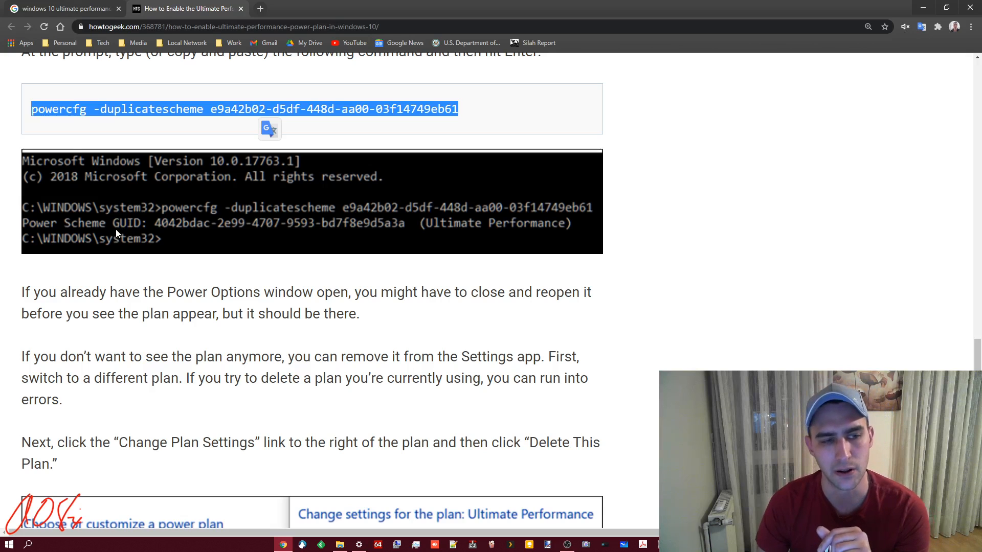
mouse_move(140, 230)
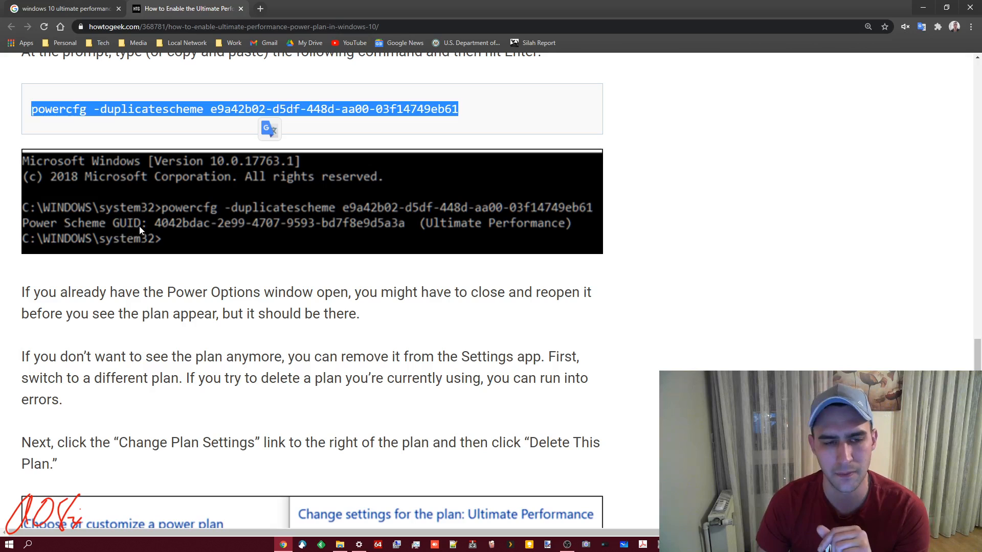
mouse_move(400, 219)
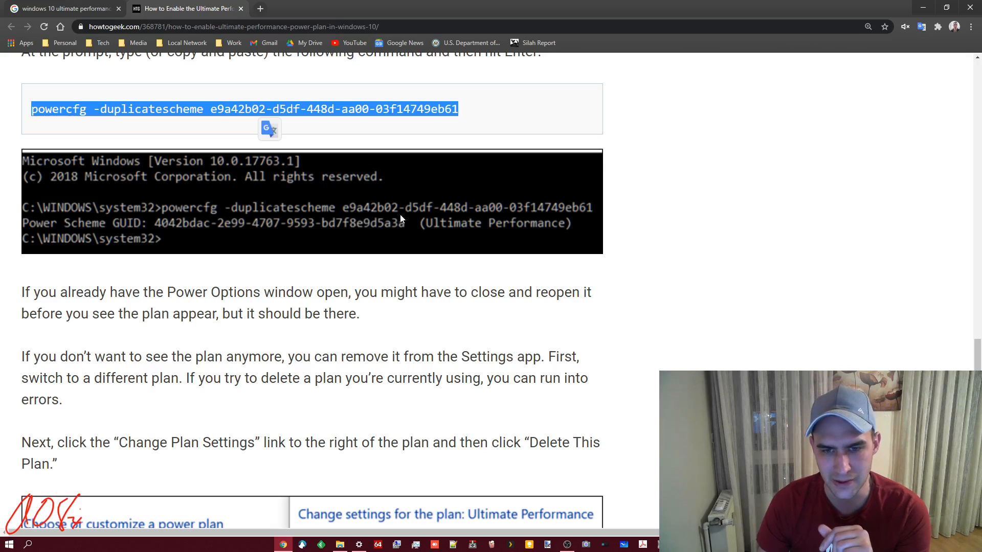
mouse_move(235, 240)
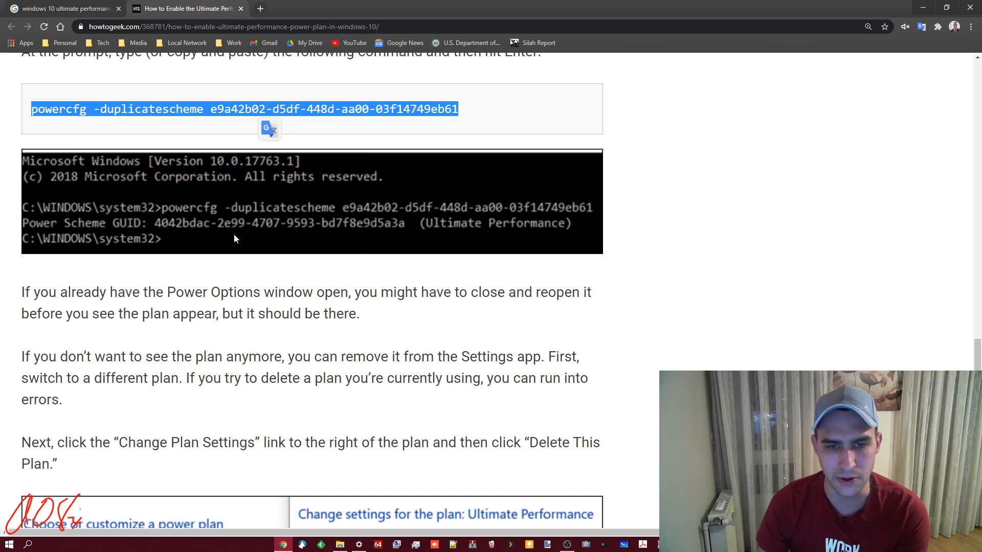
mouse_move(315, 257)
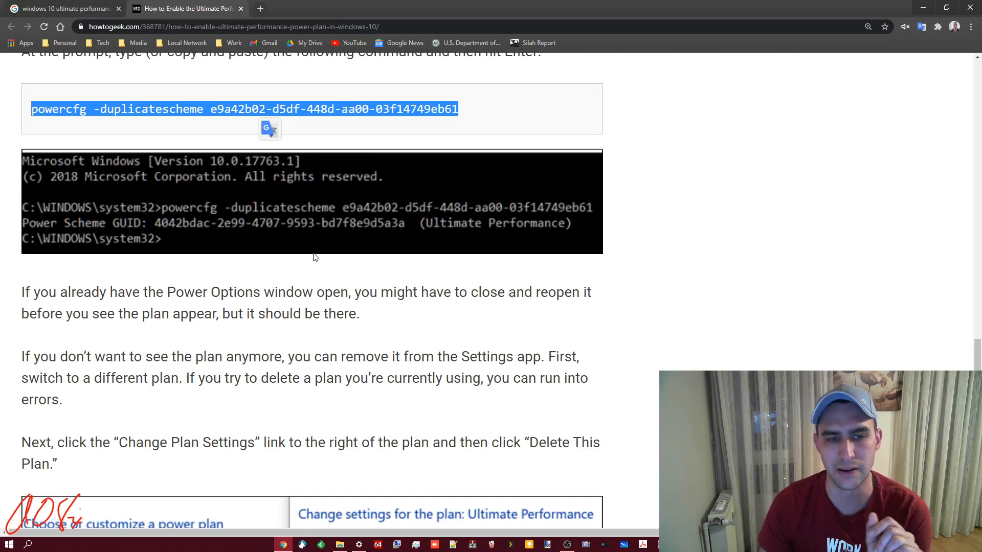
mouse_move(577, 262)
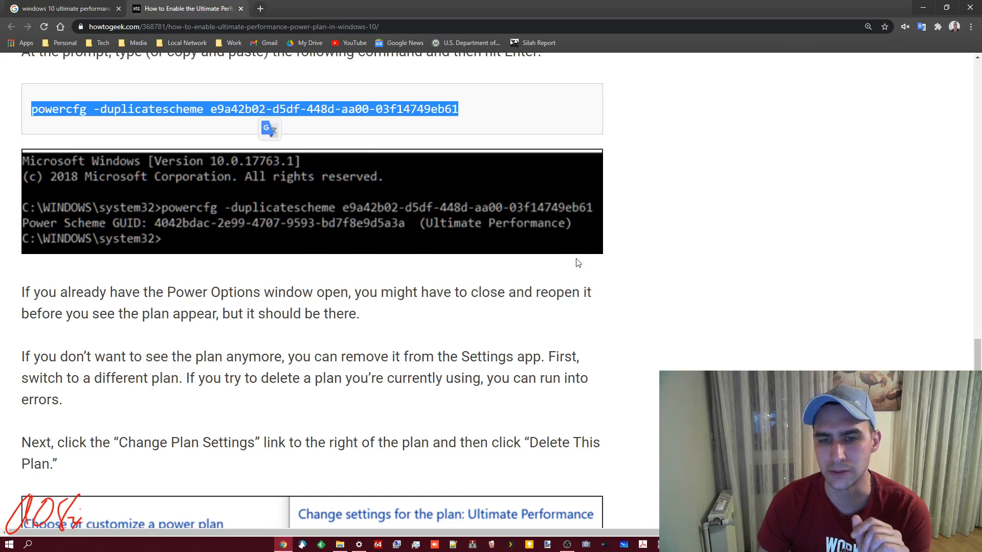
mouse_move(303, 98)
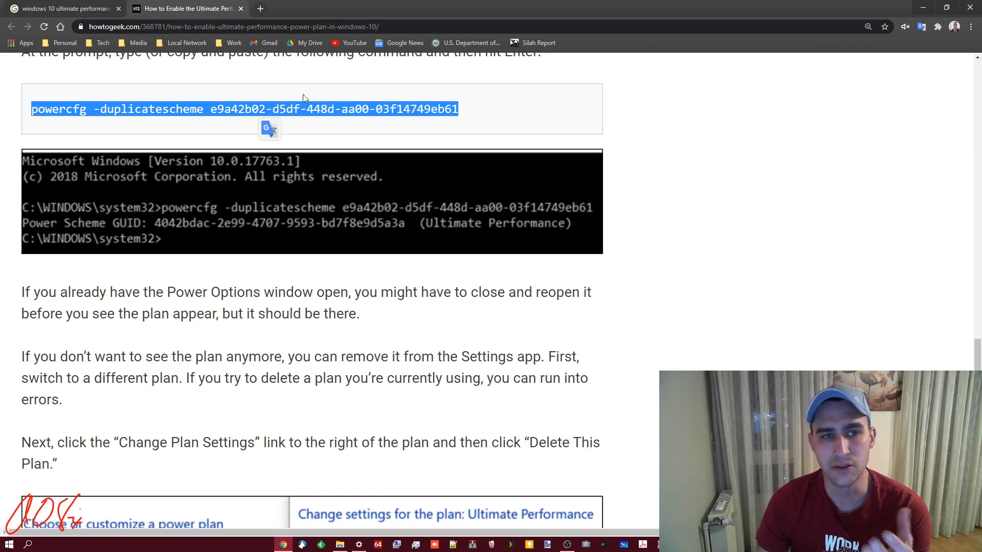
click(240, 8)
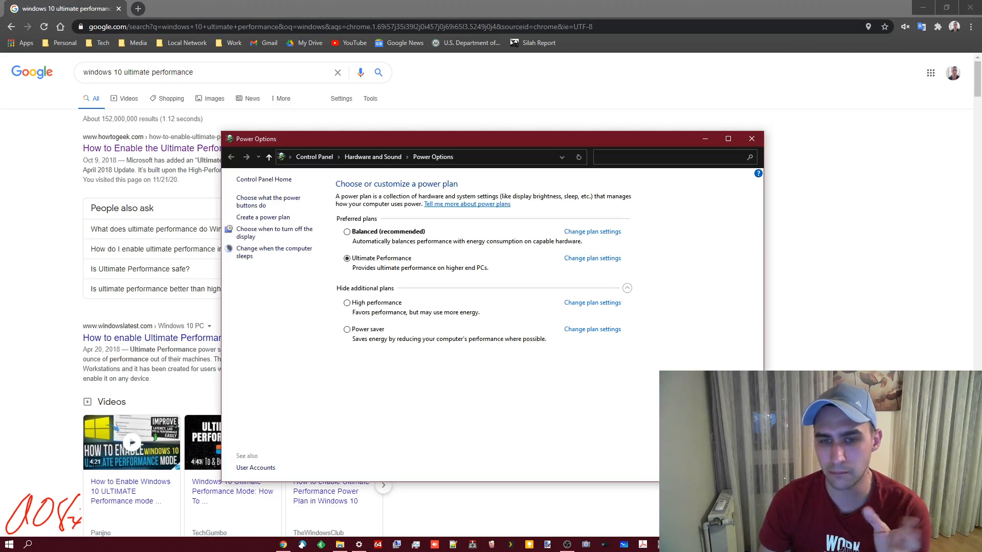
mouse_move(448, 404)
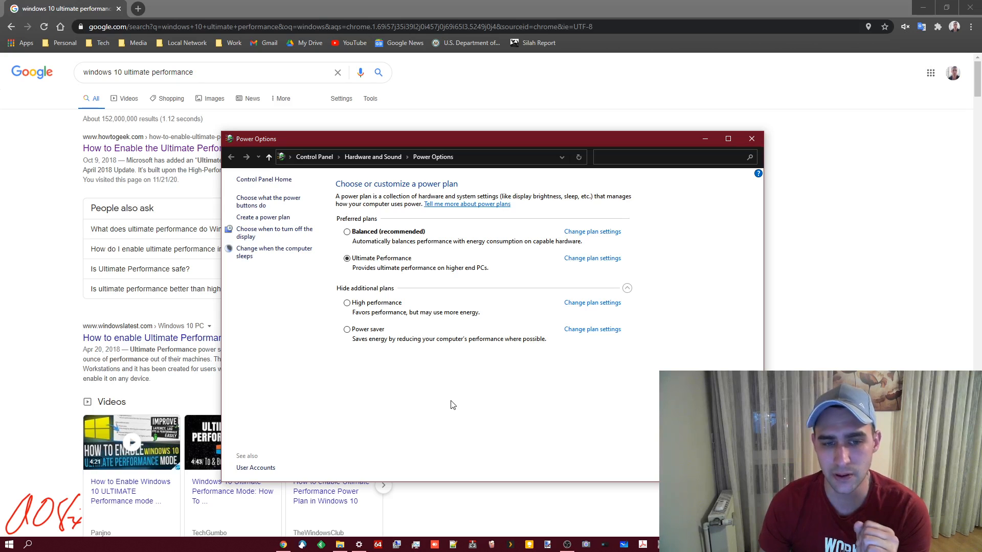
mouse_move(450, 408)
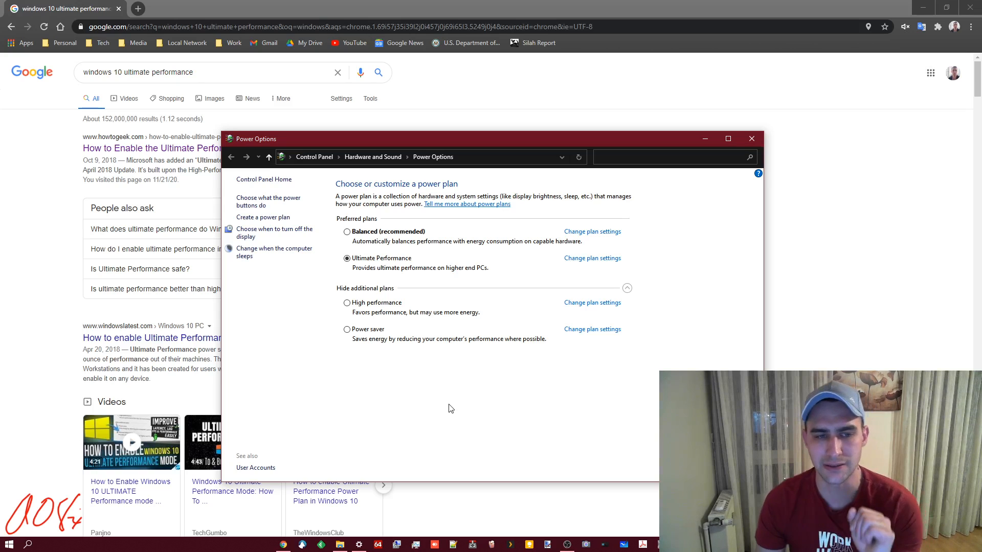
mouse_move(438, 424)
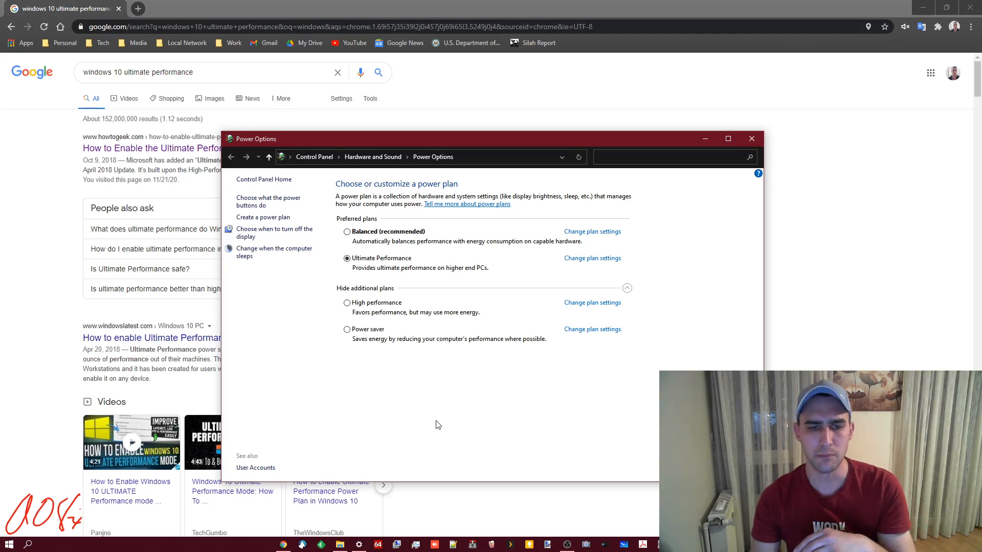
mouse_move(432, 429)
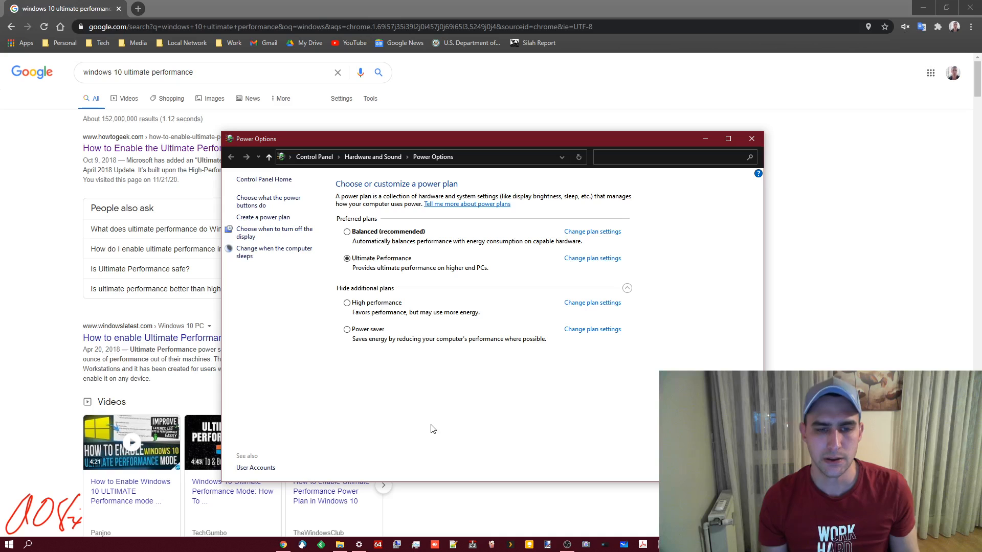